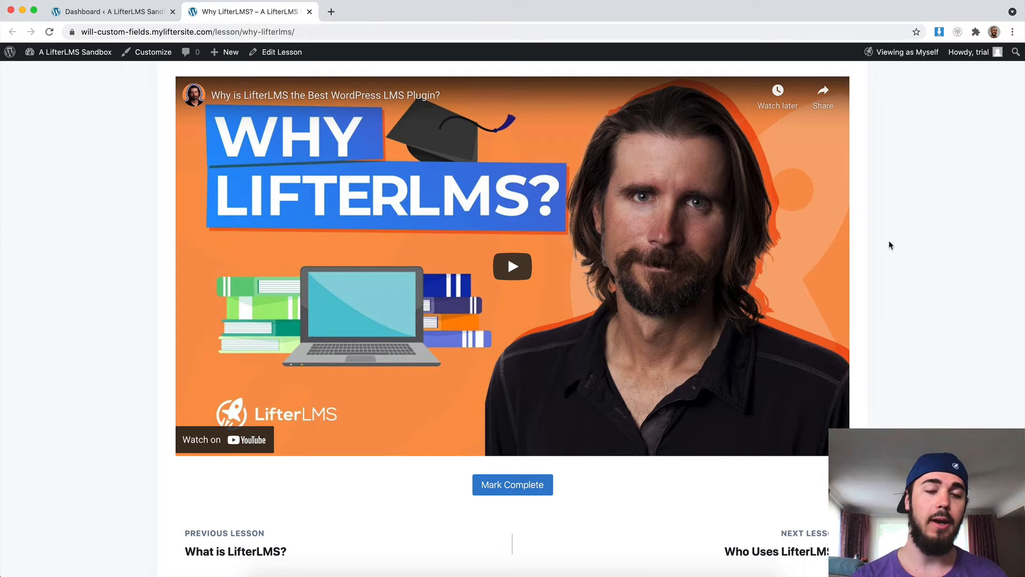
Enable Allow comments on the Why LifterLMS? lesson and save the update.
scroll("up", 3)
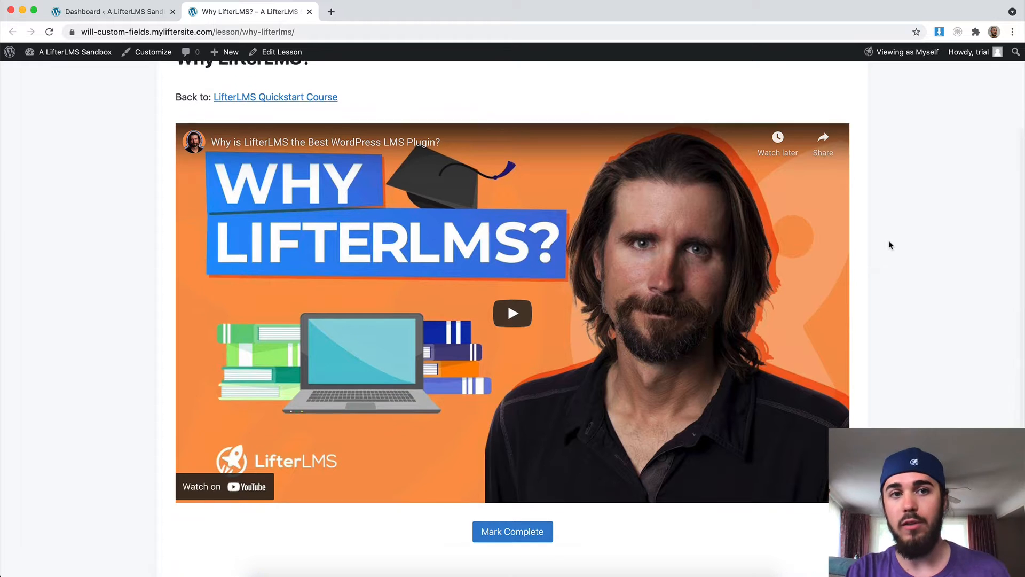
scroll("up", 3)
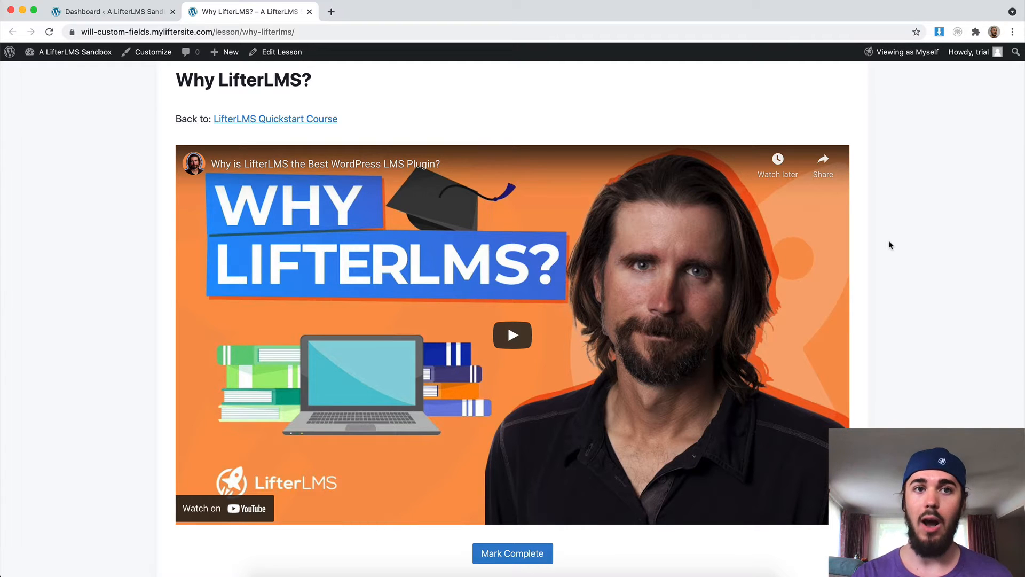
scroll("down", 3)
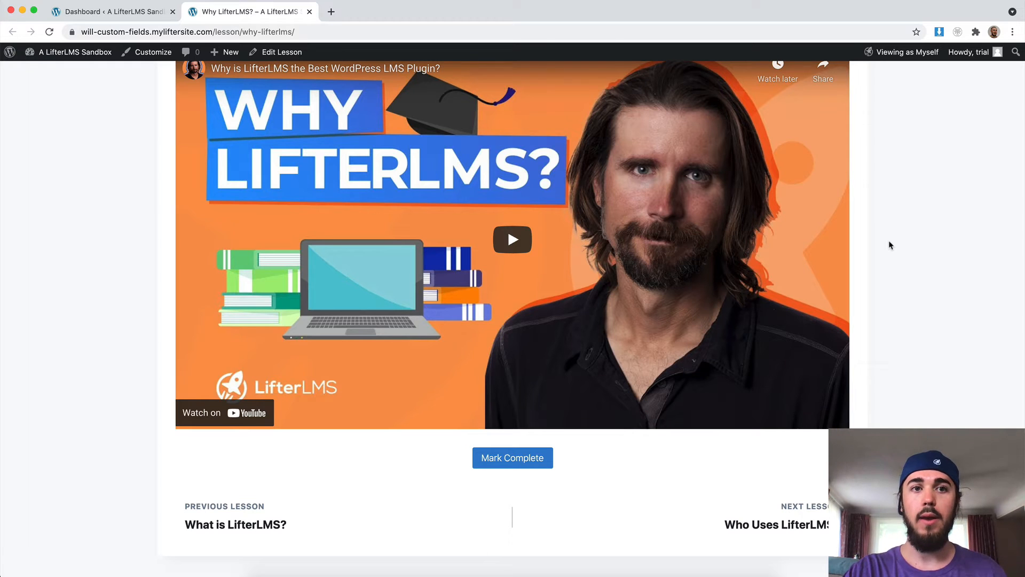
scroll("down", 3)
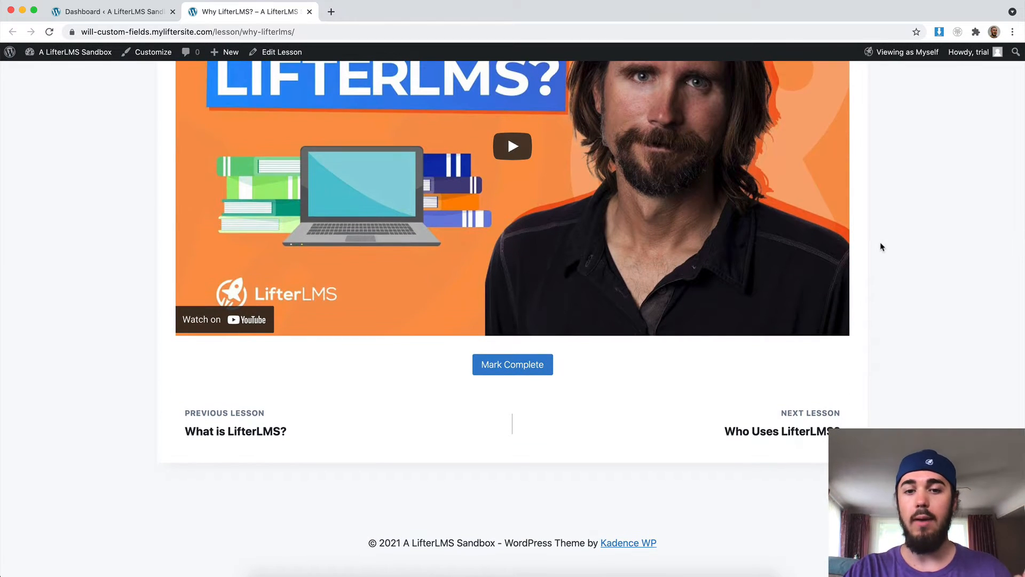
scroll("up", 3)
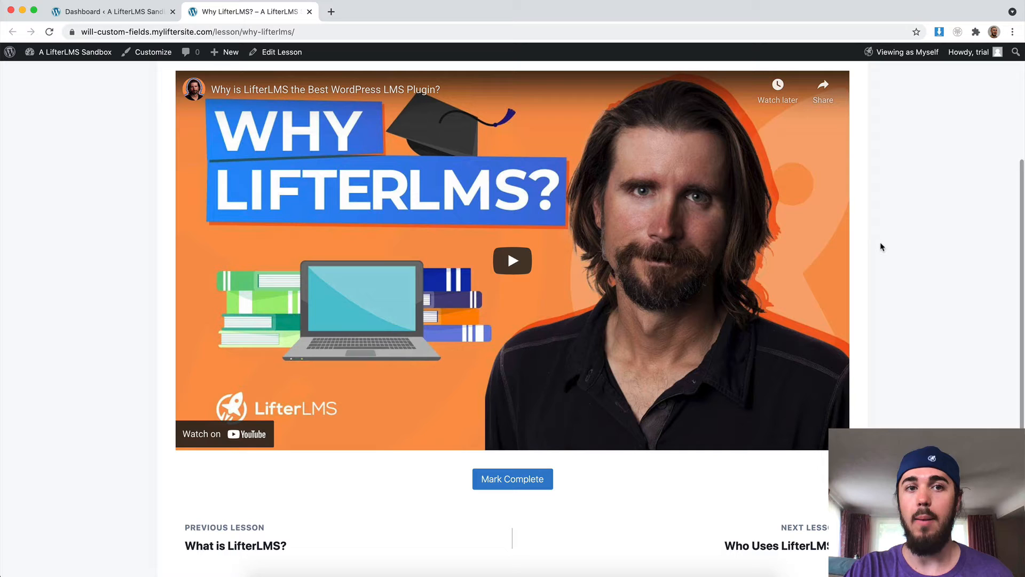
mouse_move(282, 52)
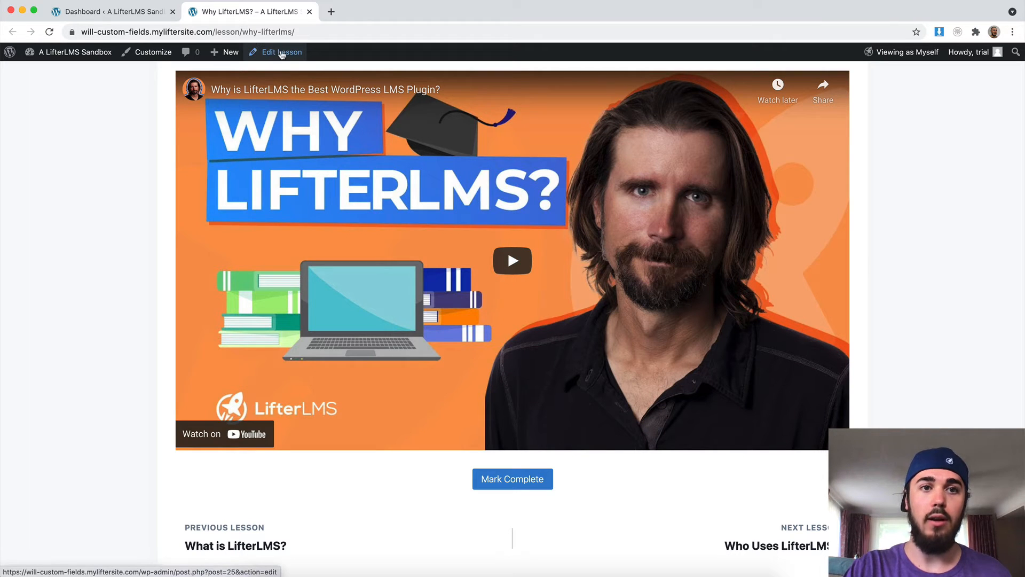
left_click(281, 52)
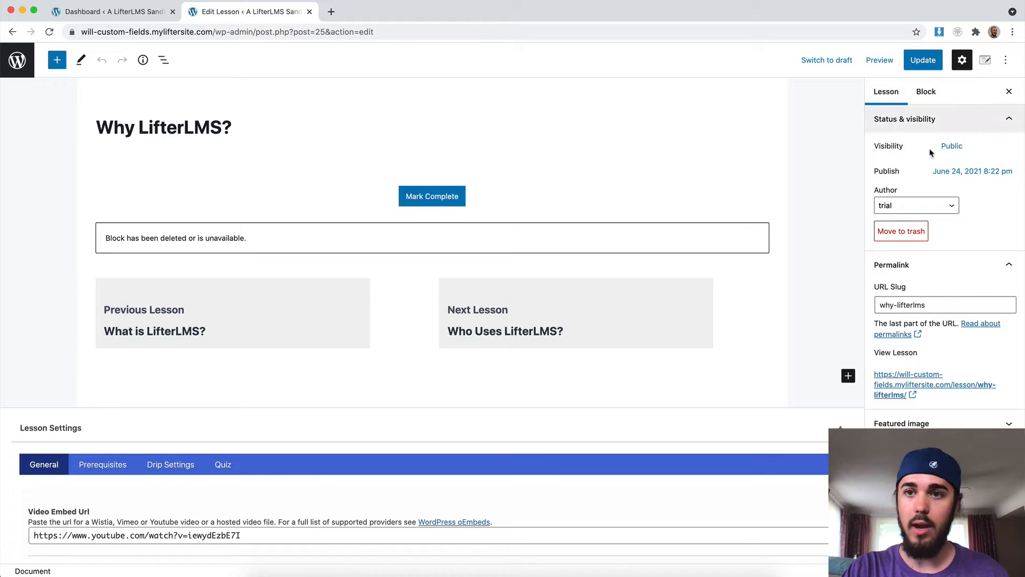
scroll("down", 3)
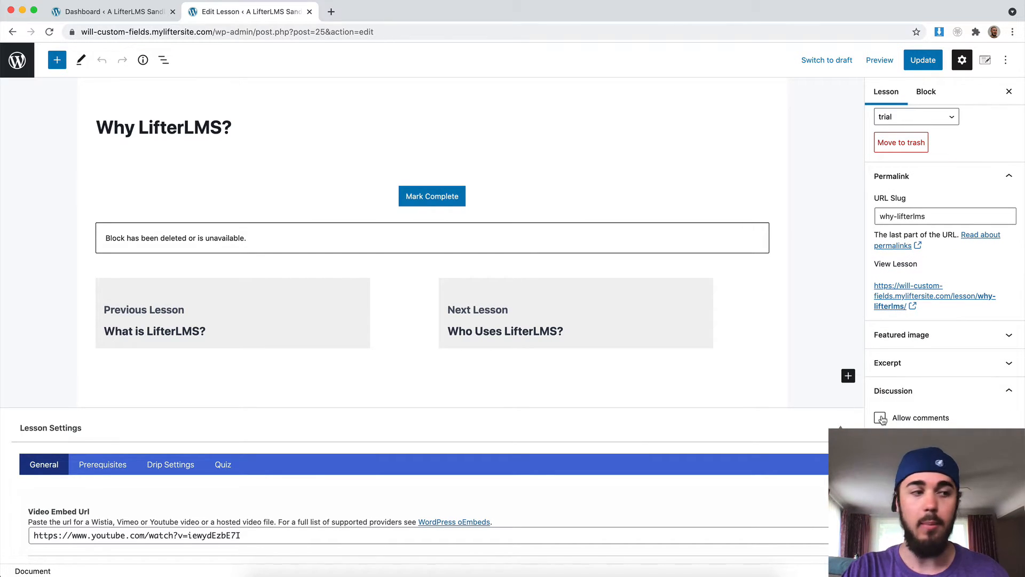
left_click(879, 417)
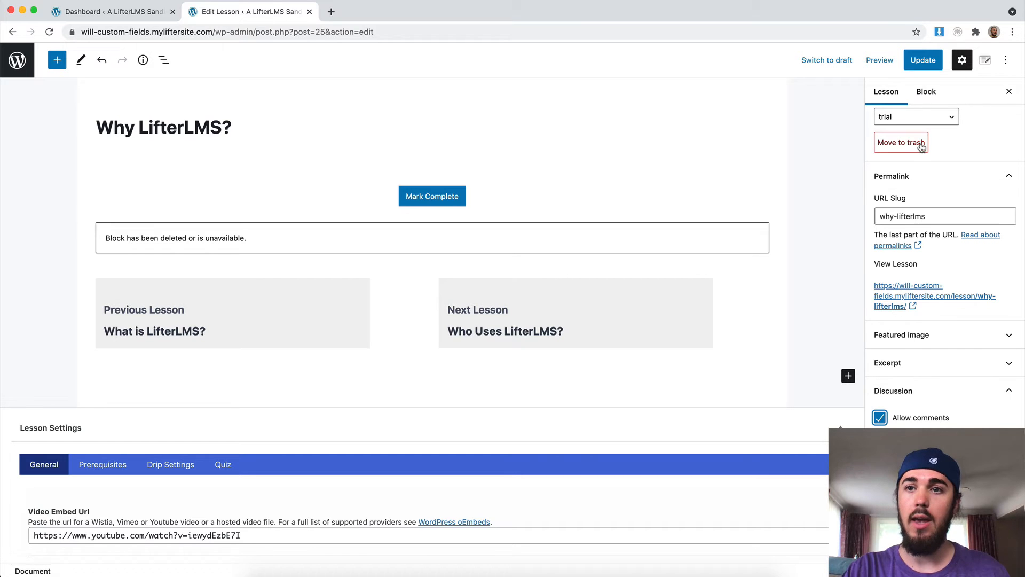
left_click(923, 60)
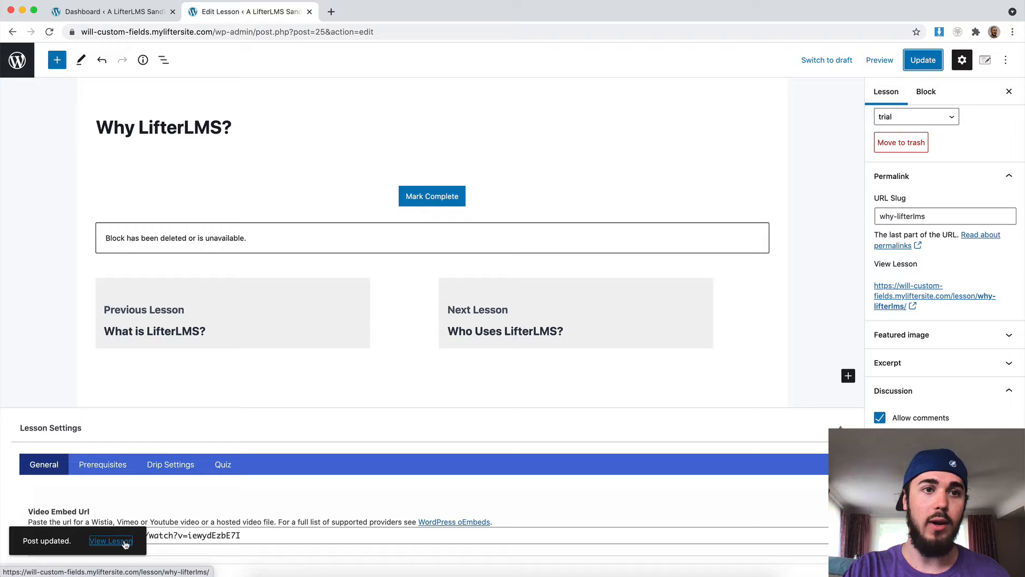
View the updated lesson live, open its customizer, then return to the Dashboard tab.
left_click(110, 541)
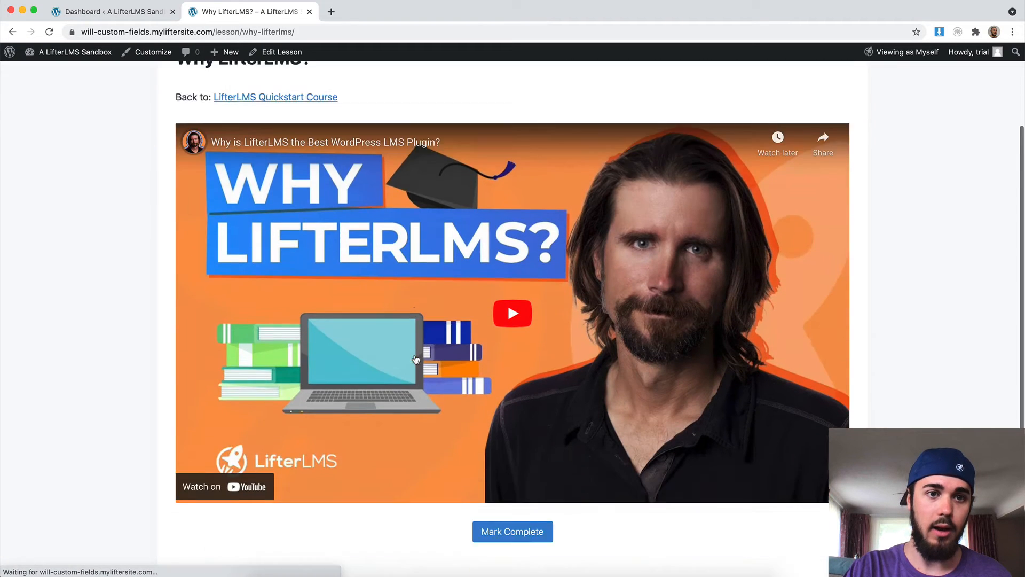
scroll("down", 3)
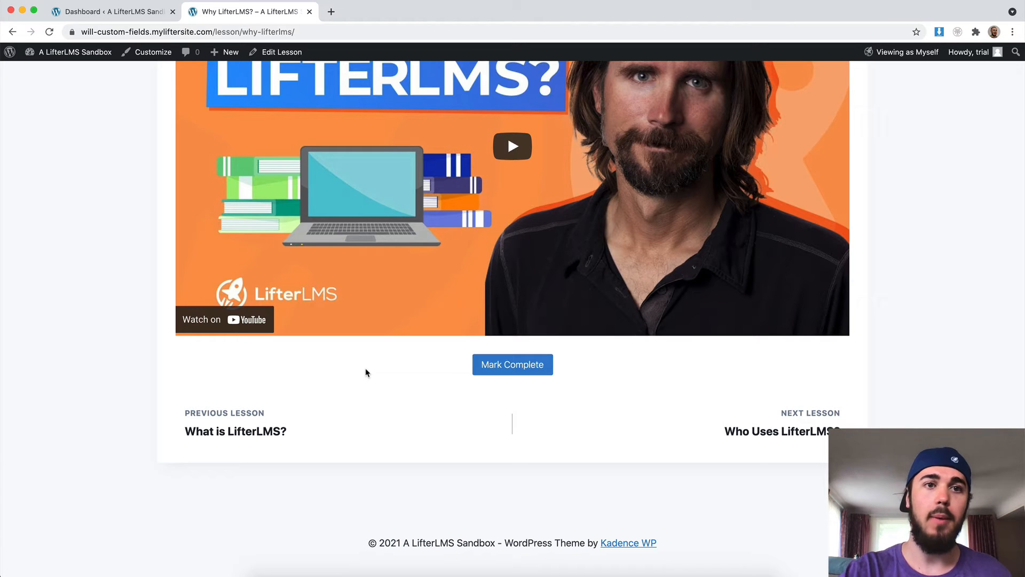
mouse_move(152, 52)
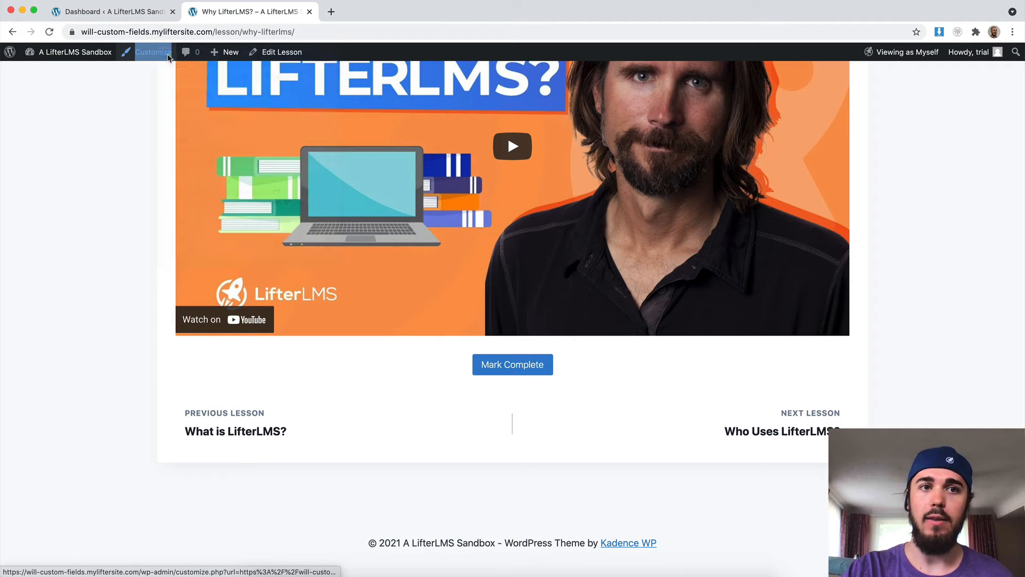
left_click(153, 52)
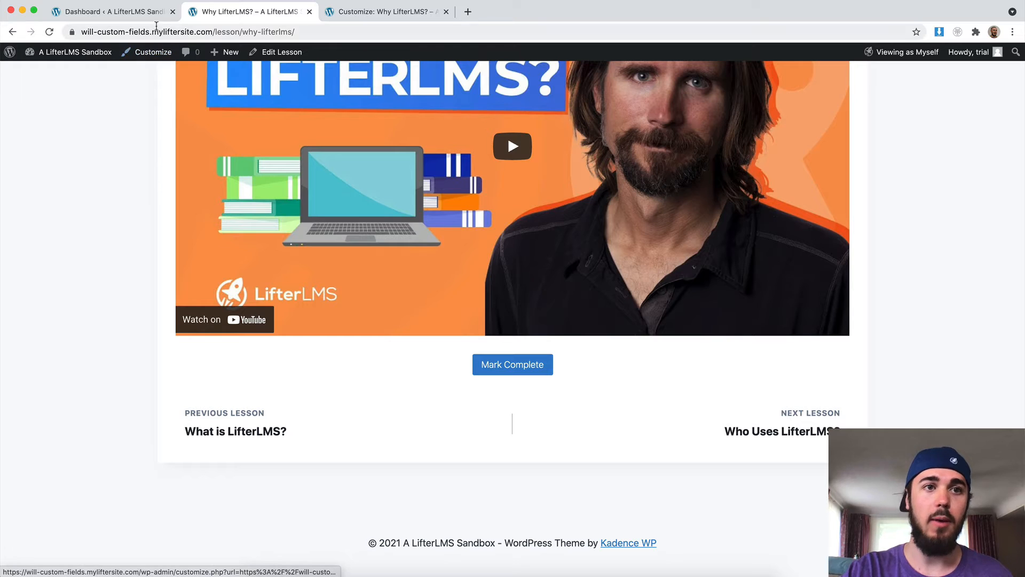
left_click(112, 11)
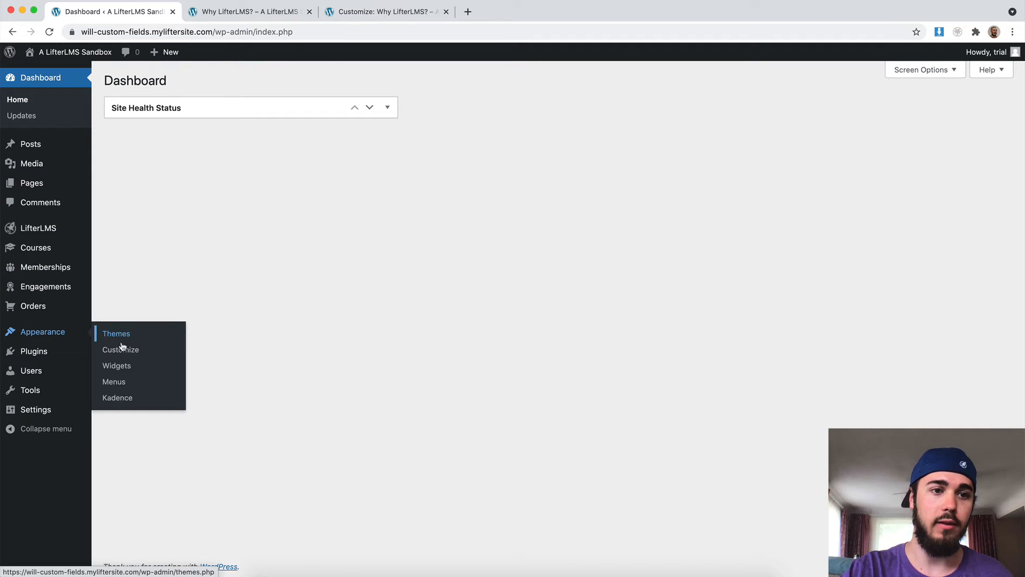
Turn on Show Comments under LifterLMS > Lesson Layout in the customizer and publish.
left_click(120, 349)
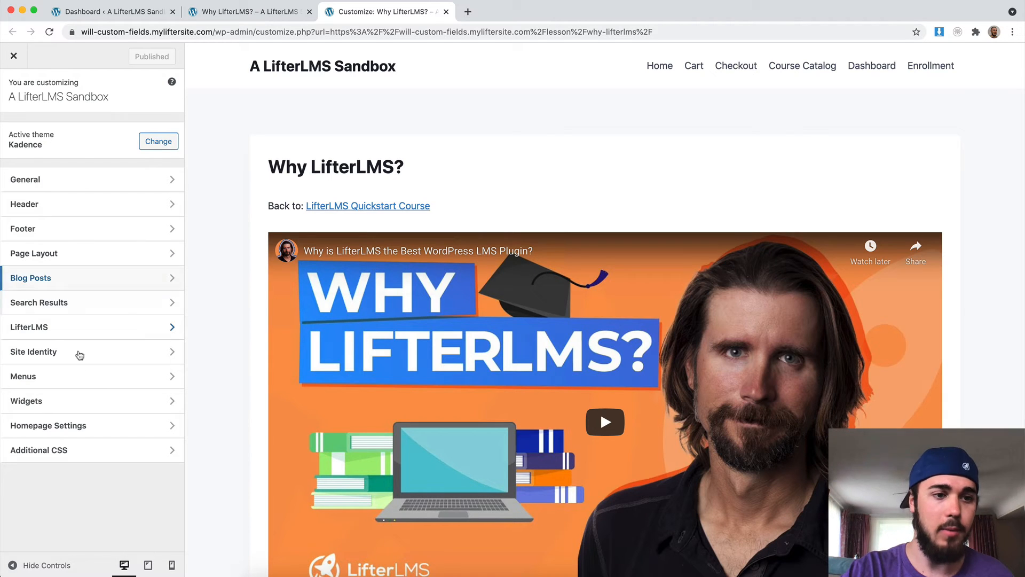
mouse_move(53, 266)
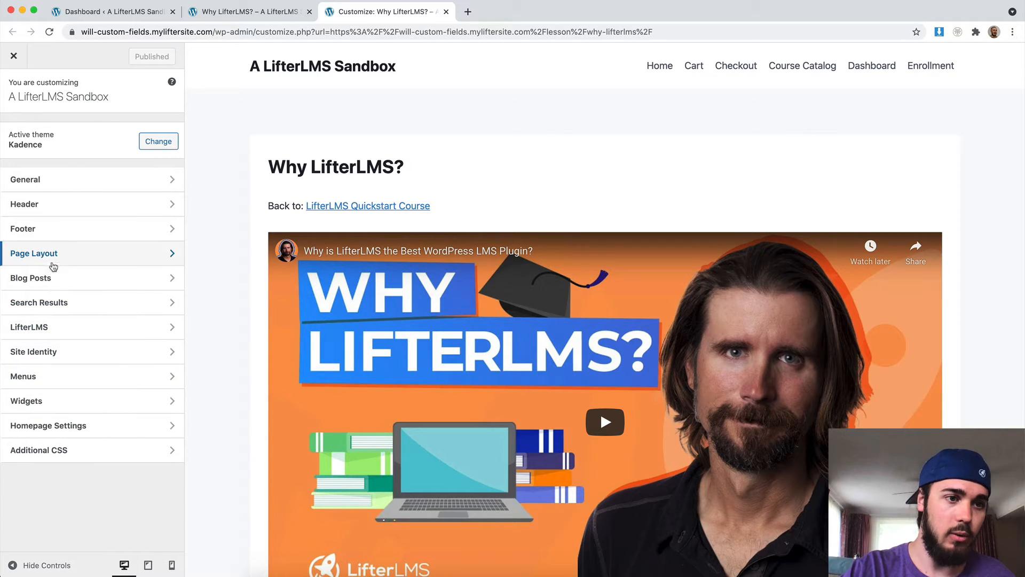
left_click(29, 327)
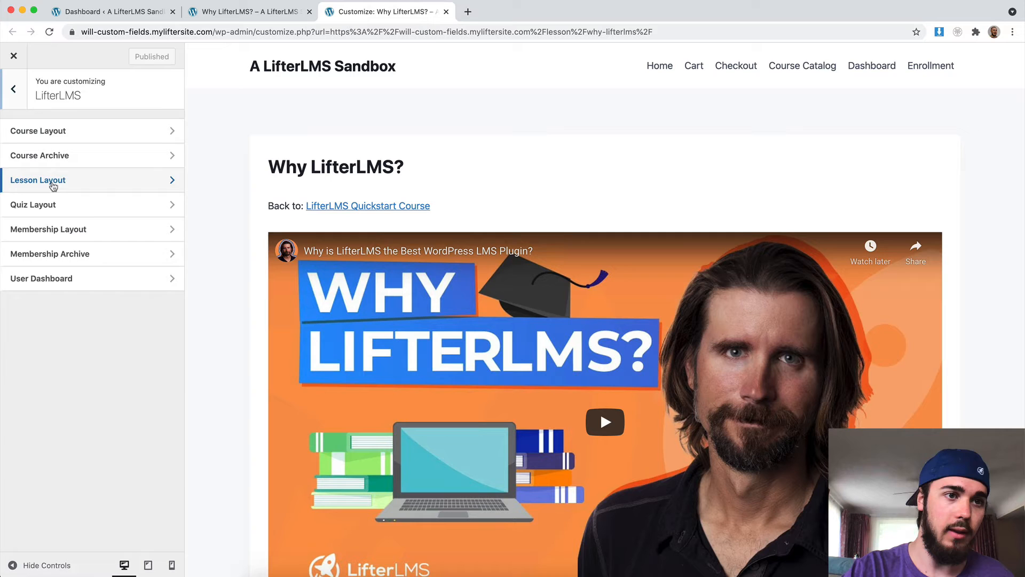
left_click(37, 180)
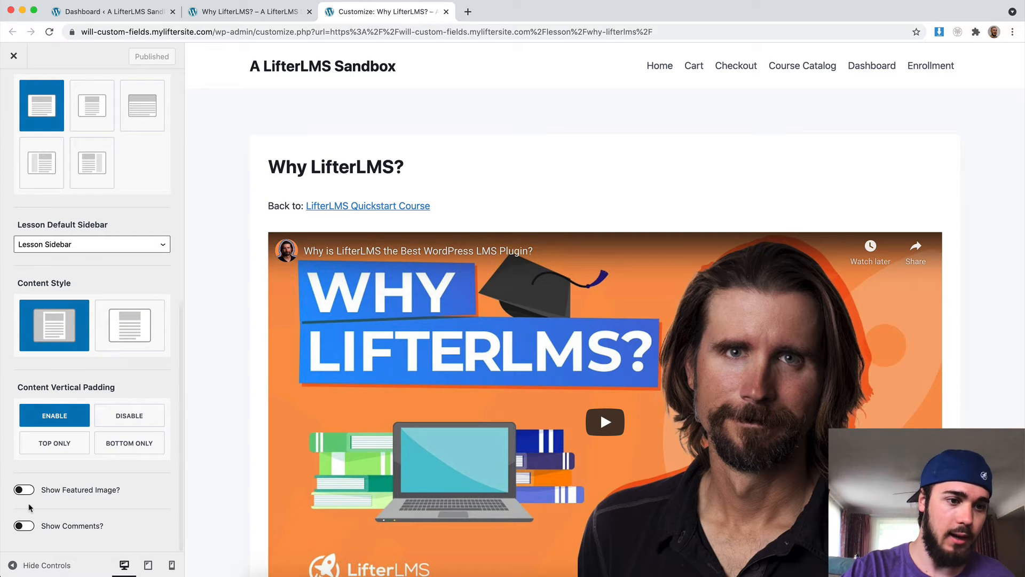
left_click(24, 526)
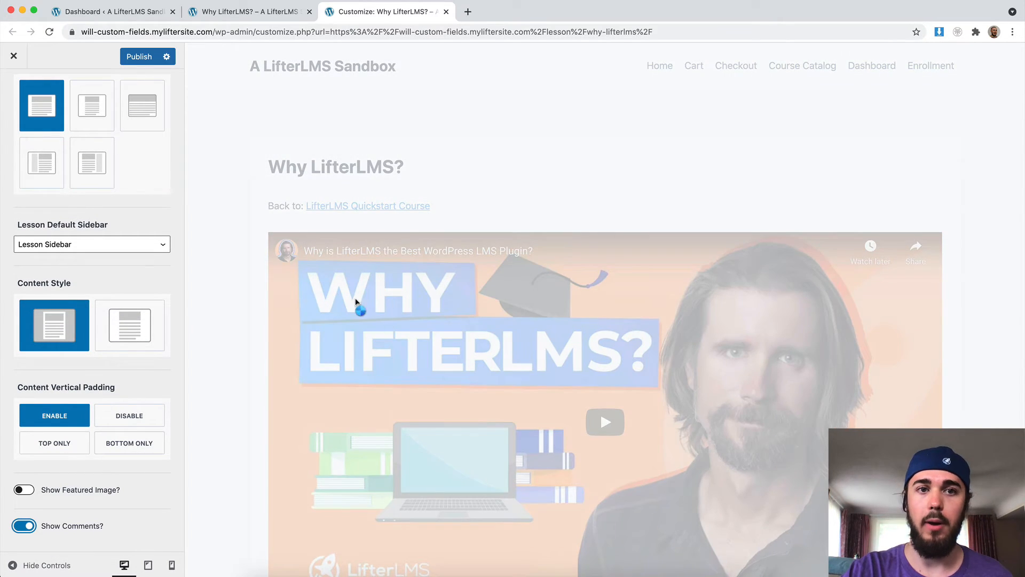
scroll("down", 3)
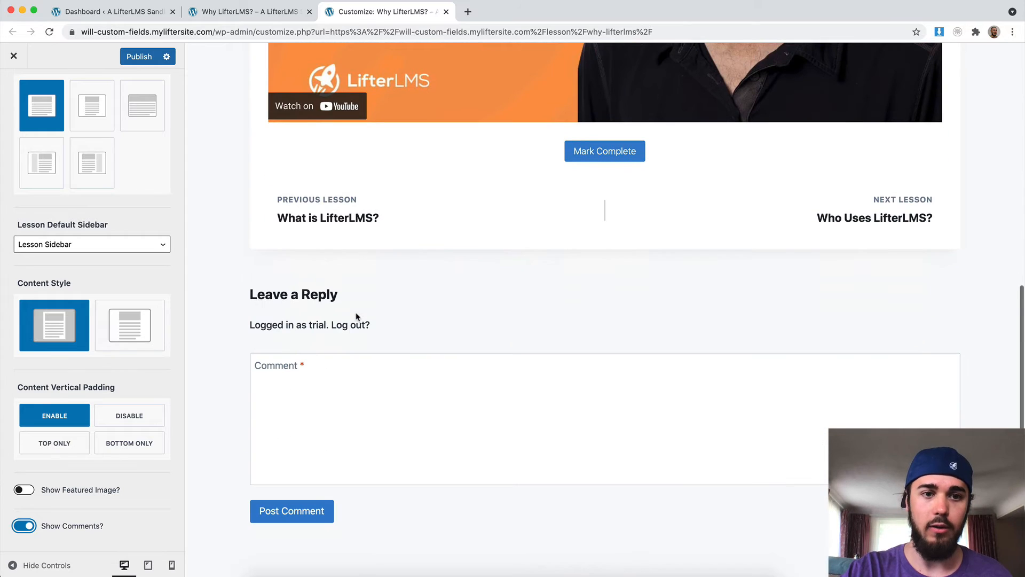
left_click(139, 56)
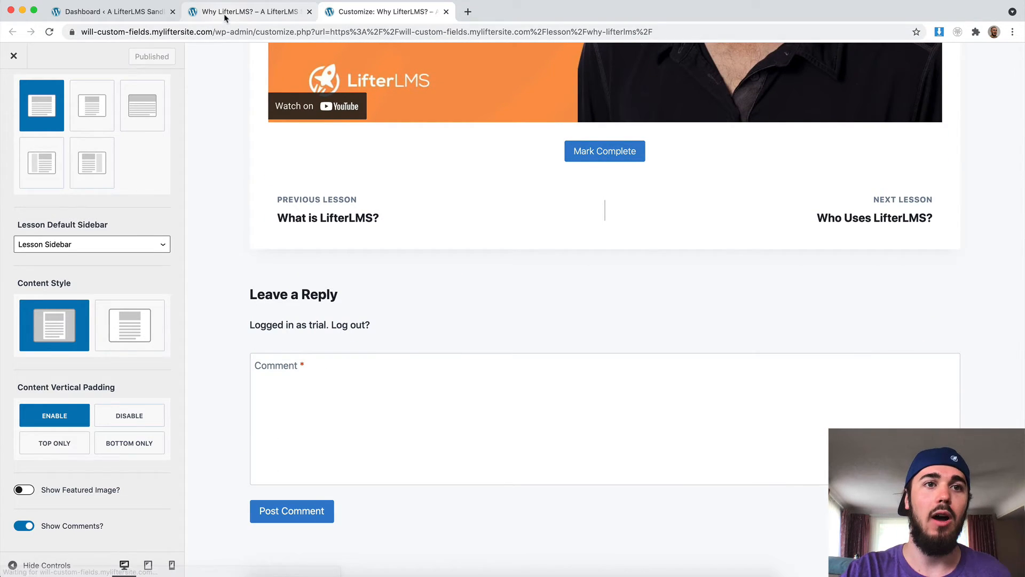
Close the customizer tab and post a 'Test' comment on the Why LifterLMS? lesson.
left_click(249, 11)
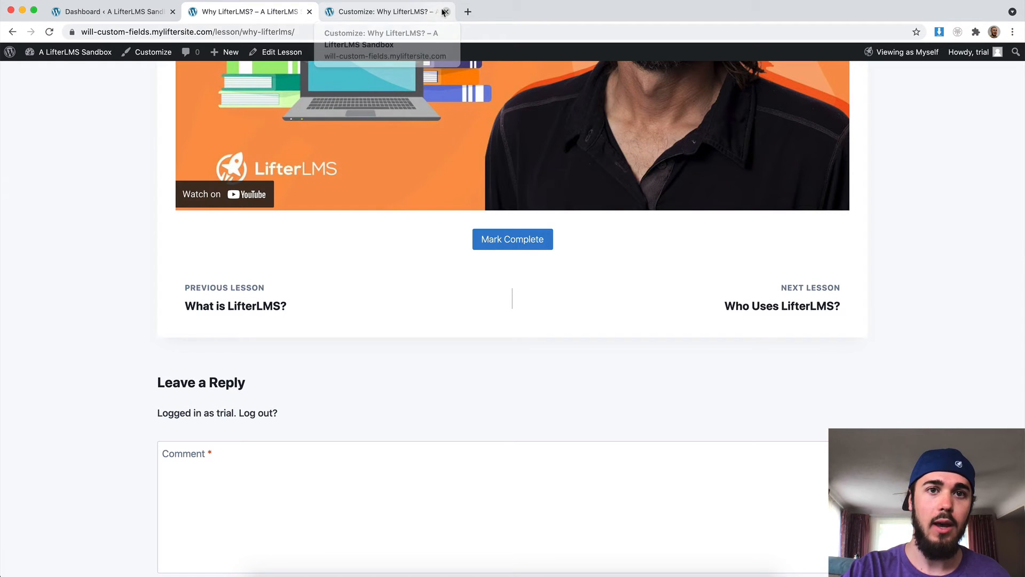
left_click(445, 12)
type("Test")
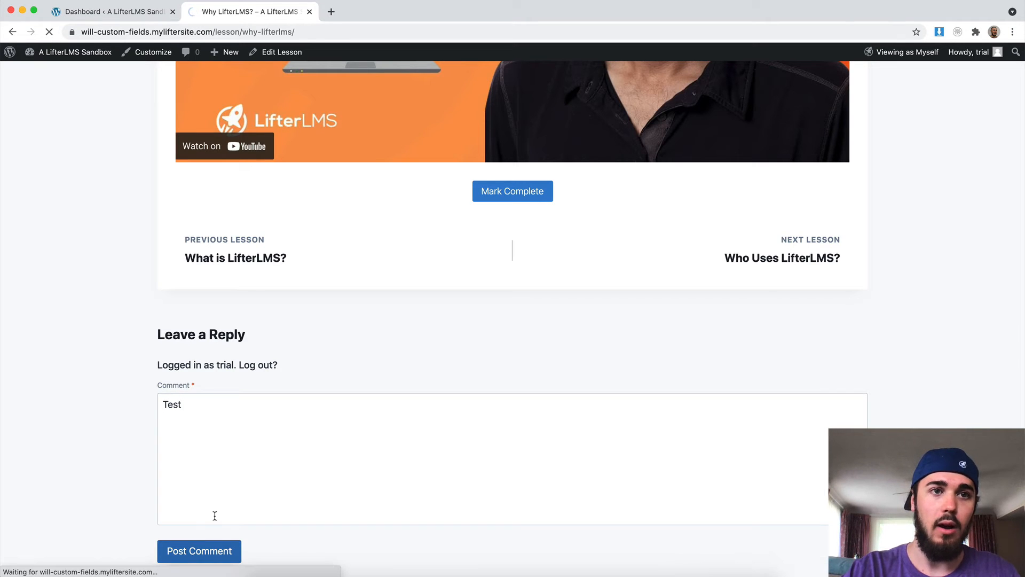
left_click(199, 551)
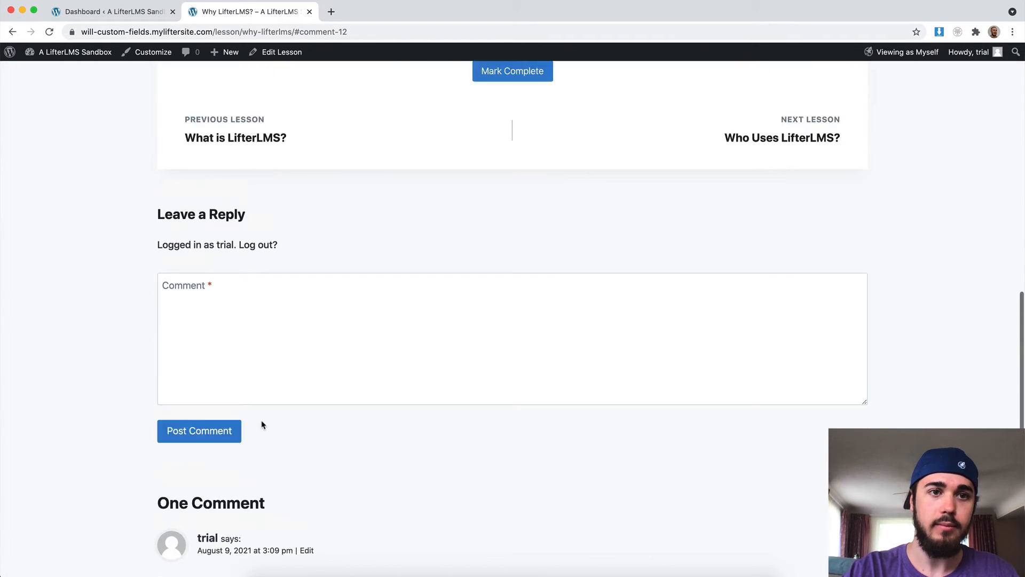
scroll("down", 3)
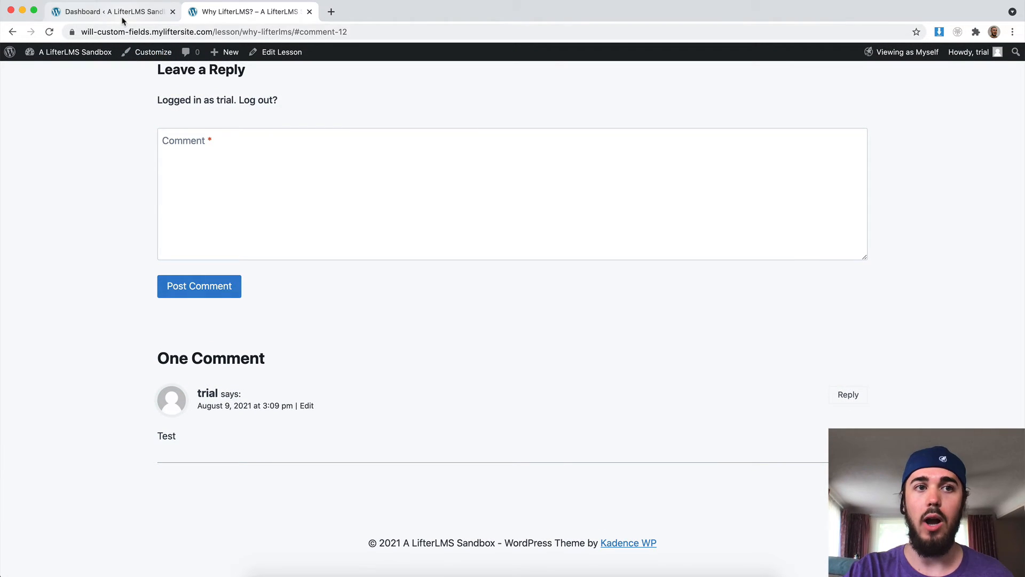
Review the site Discussion Settings, then open the admin list of 20 lessons.
left_click(111, 11)
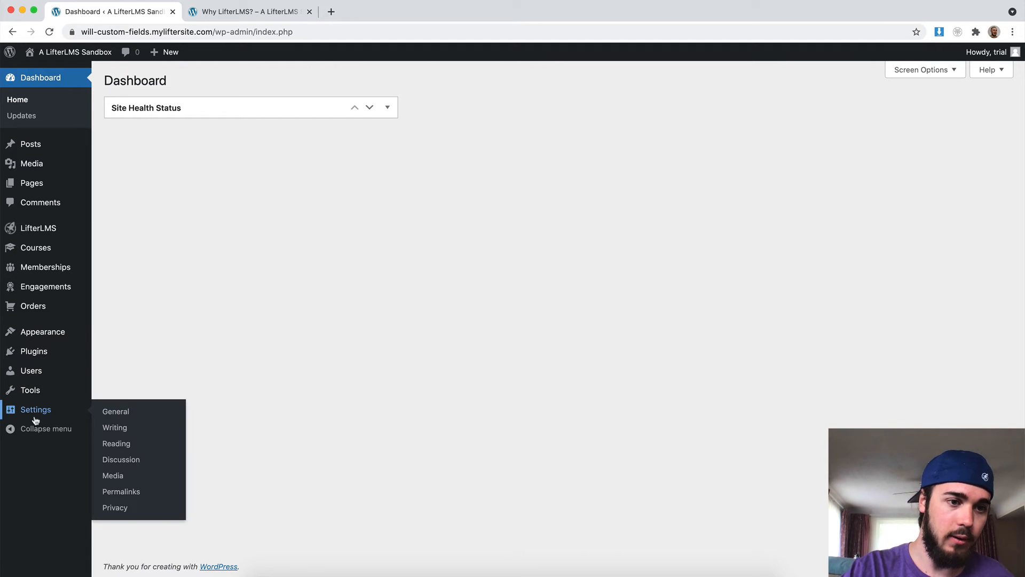
left_click(121, 459)
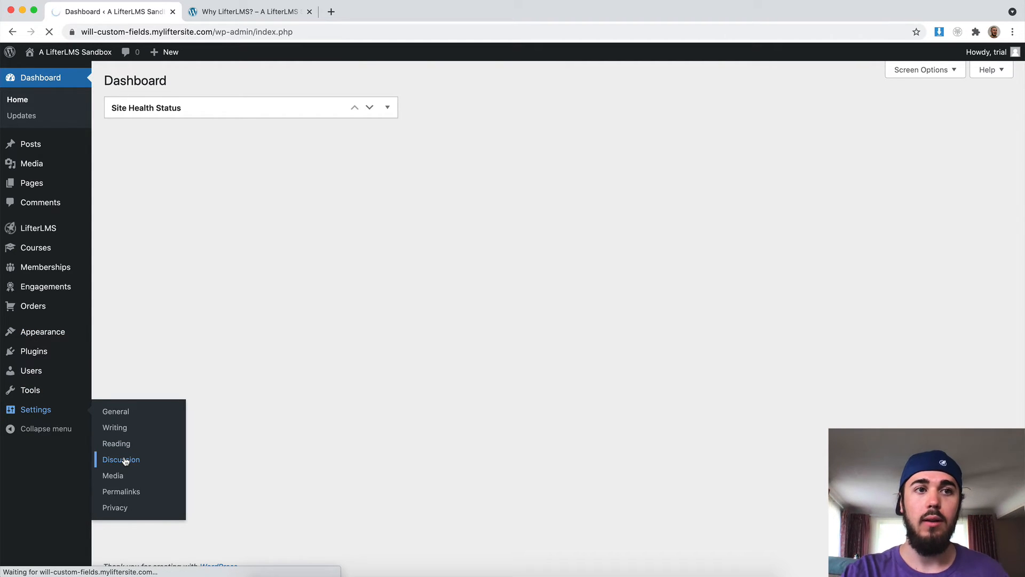
left_click(120, 459)
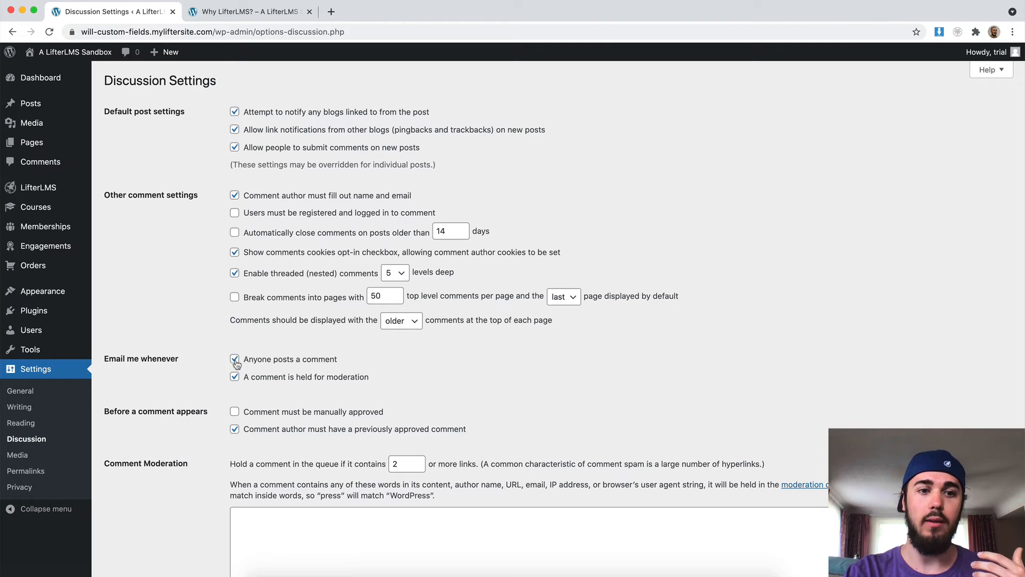
left_click(234, 359)
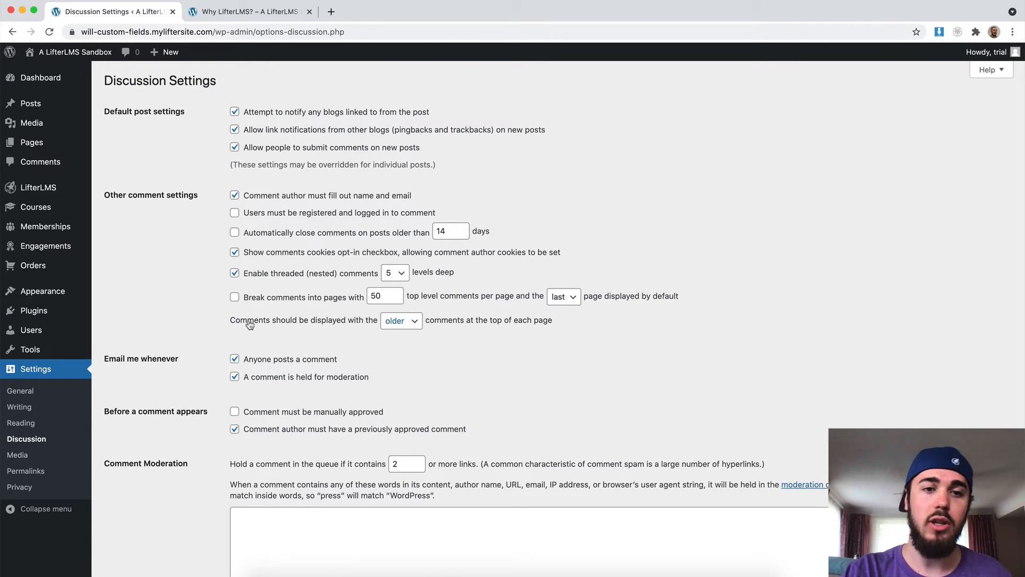
scroll("down", 3)
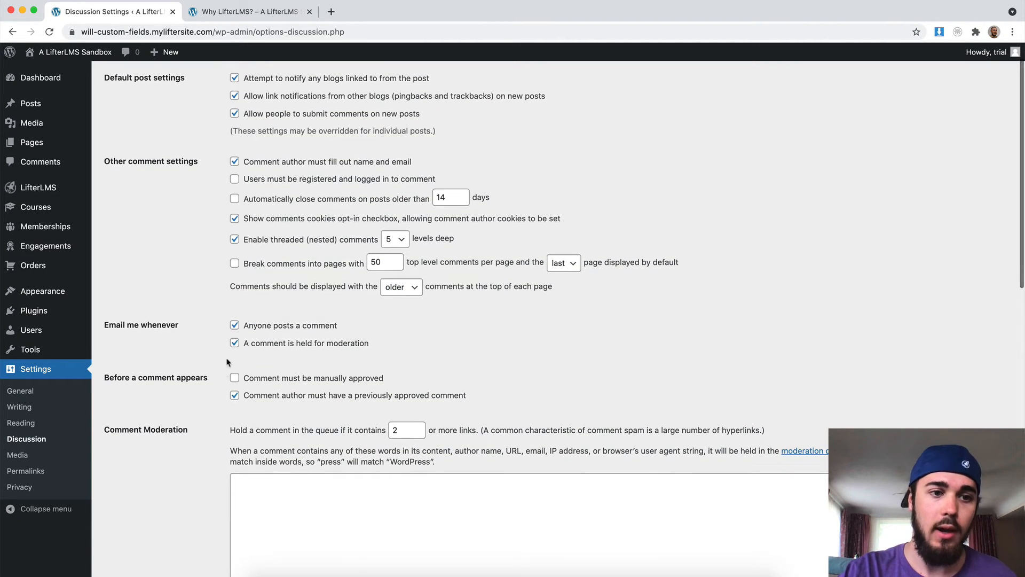
scroll("down", 3)
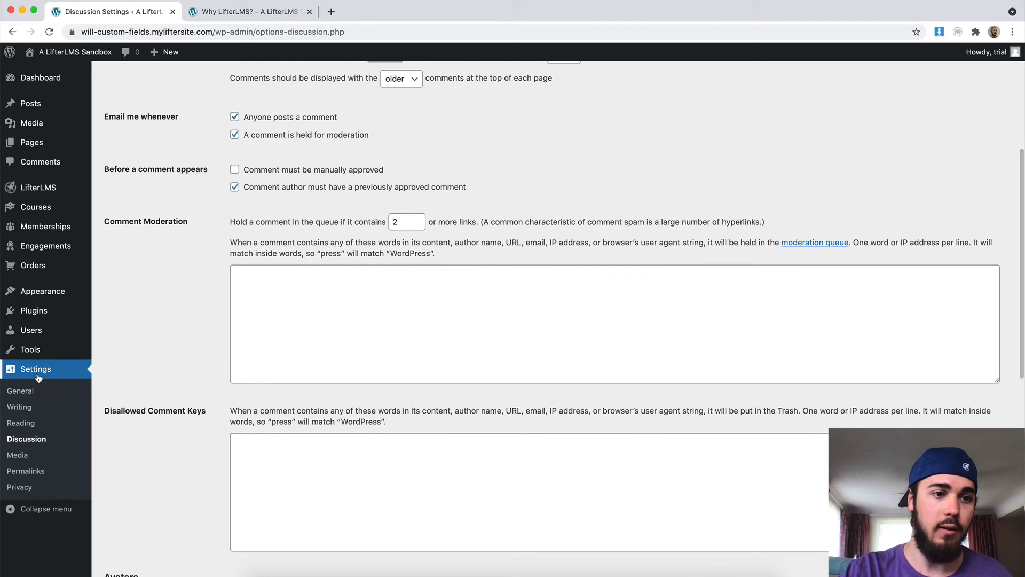
mouse_move(127, 198)
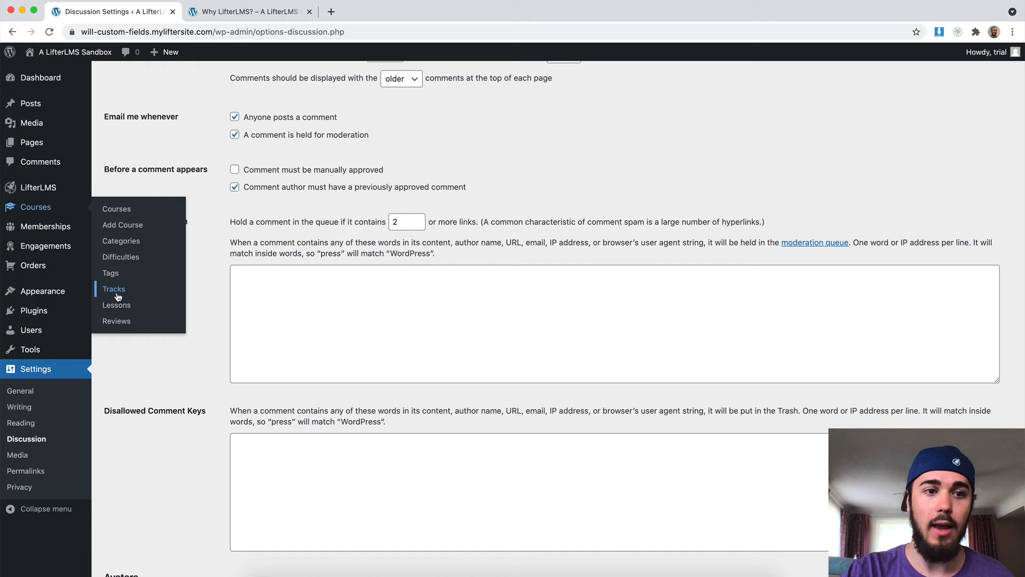
left_click(117, 305)
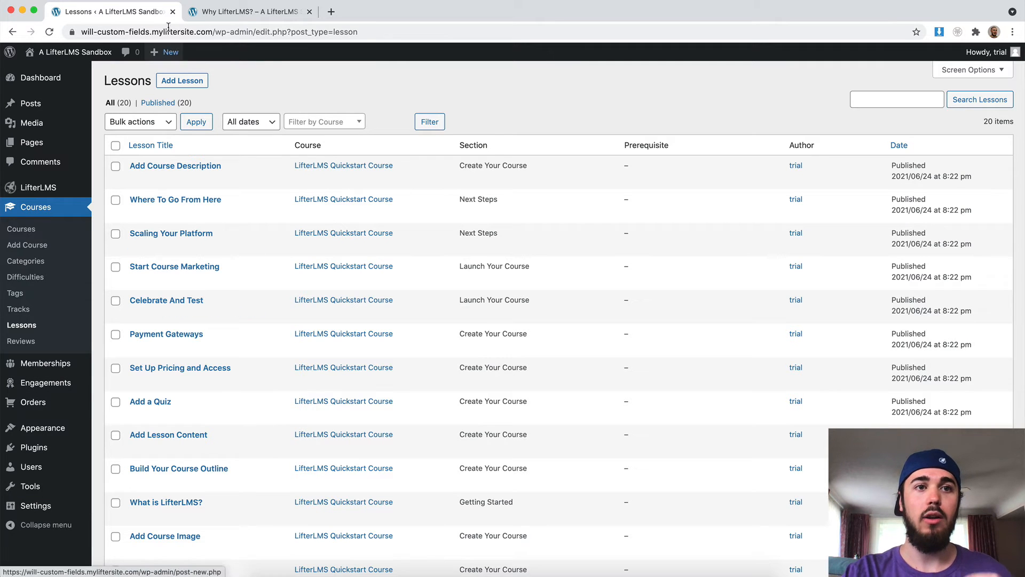
Reopen Why LifterLMS? in the editor from the live page, then return to the Lessons list.
left_click(248, 11)
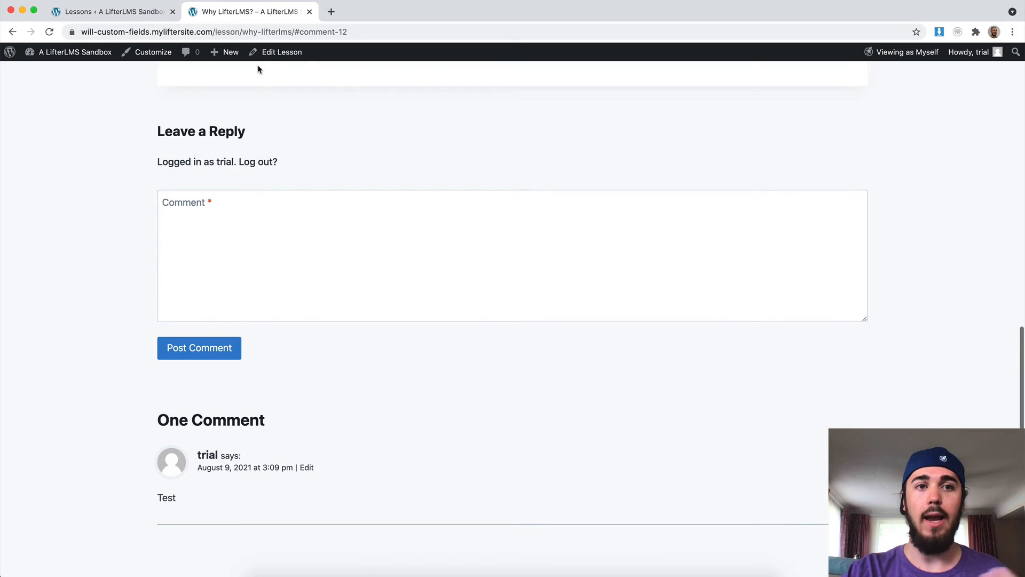
left_click(281, 51)
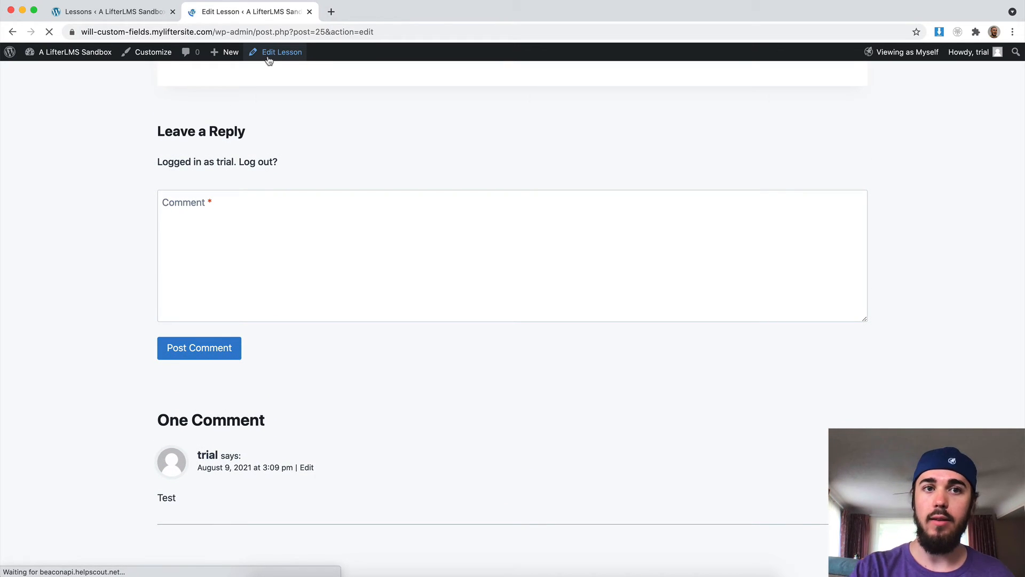
left_click(282, 52)
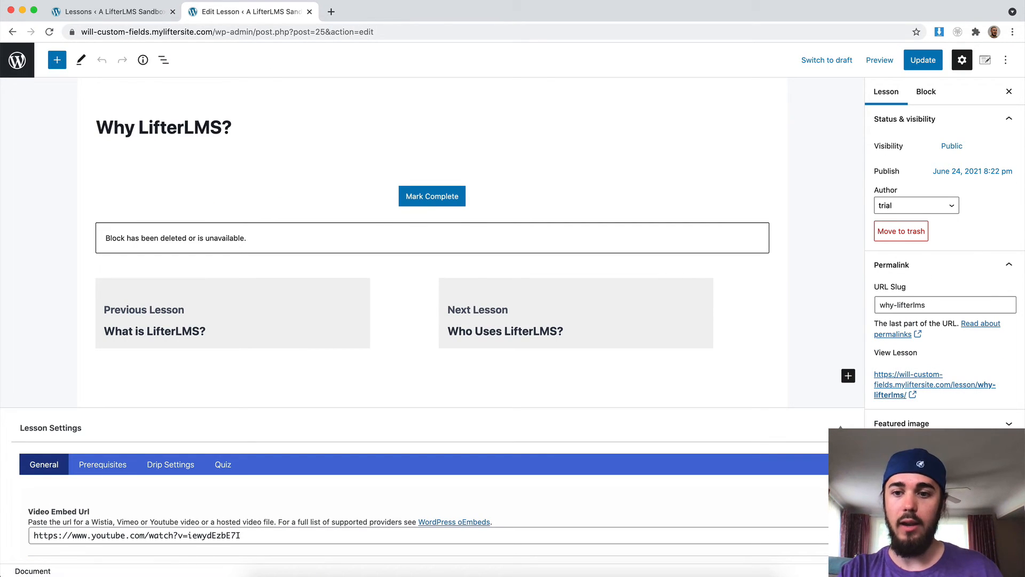
mouse_move(528, 286)
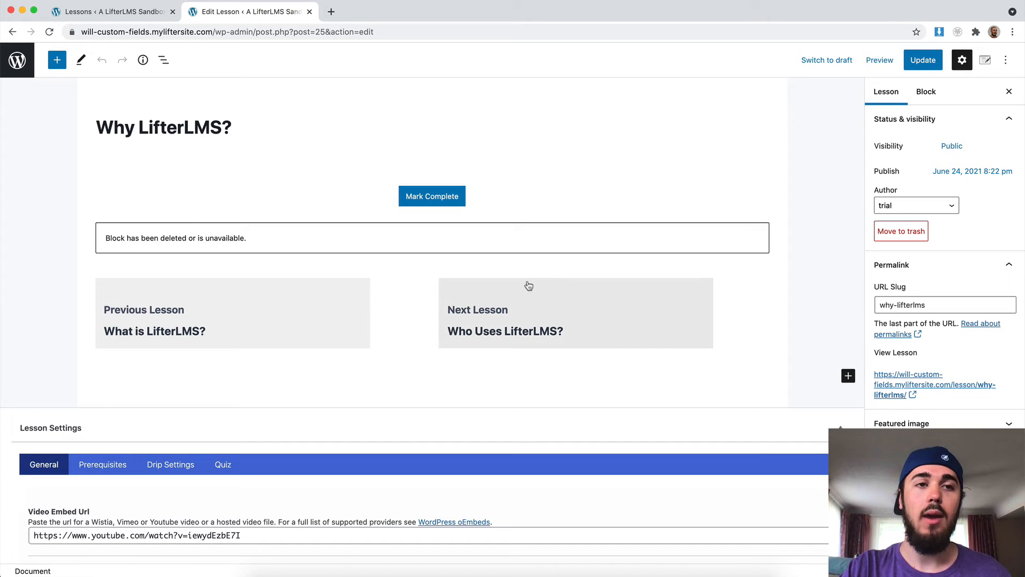
mouse_move(111, 12)
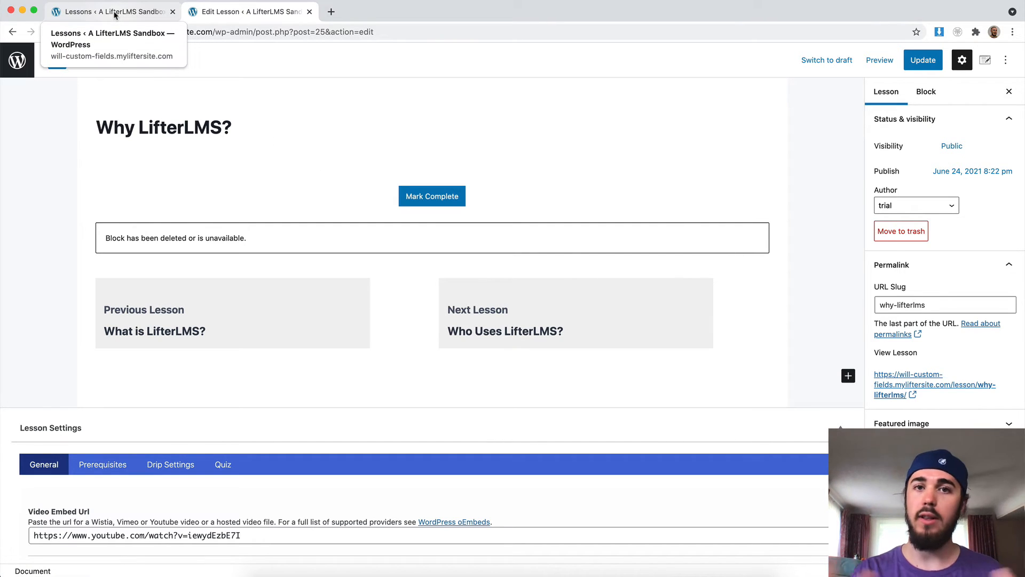
left_click(111, 12)
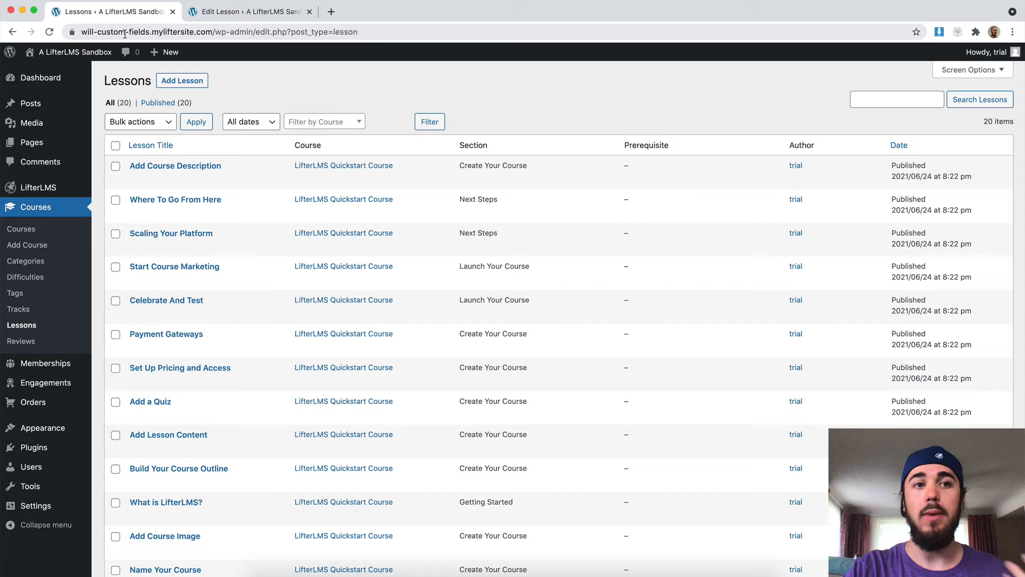
mouse_move(27, 245)
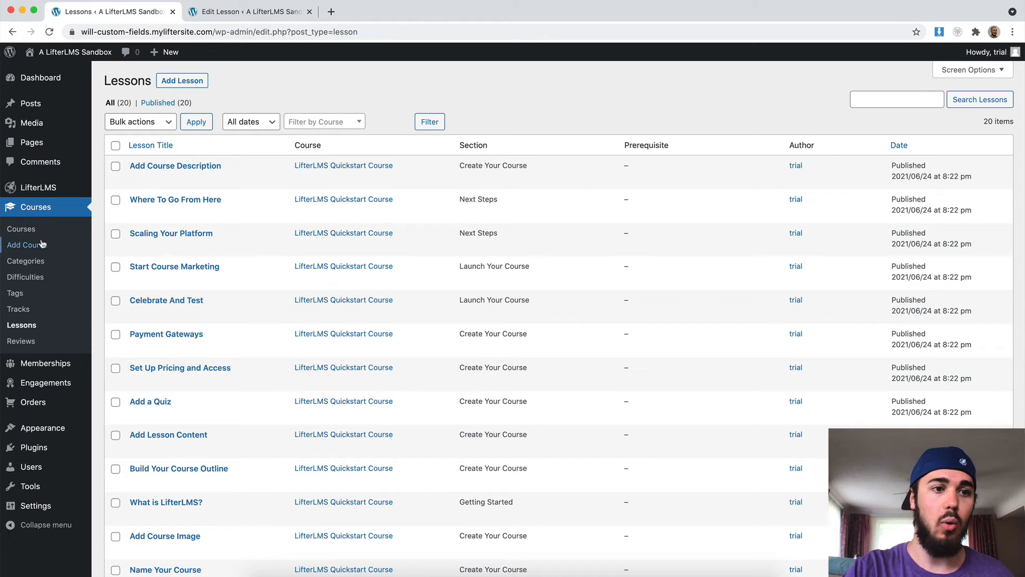
mouse_move(114, 147)
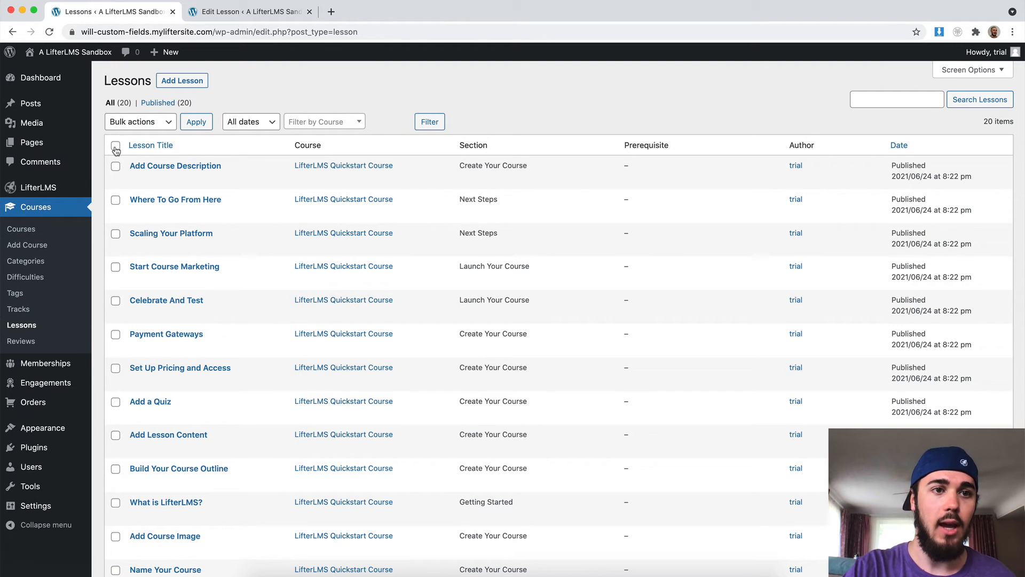
Bulk edit all 20 selected lessons to set Comments to Allow.
left_click(115, 147)
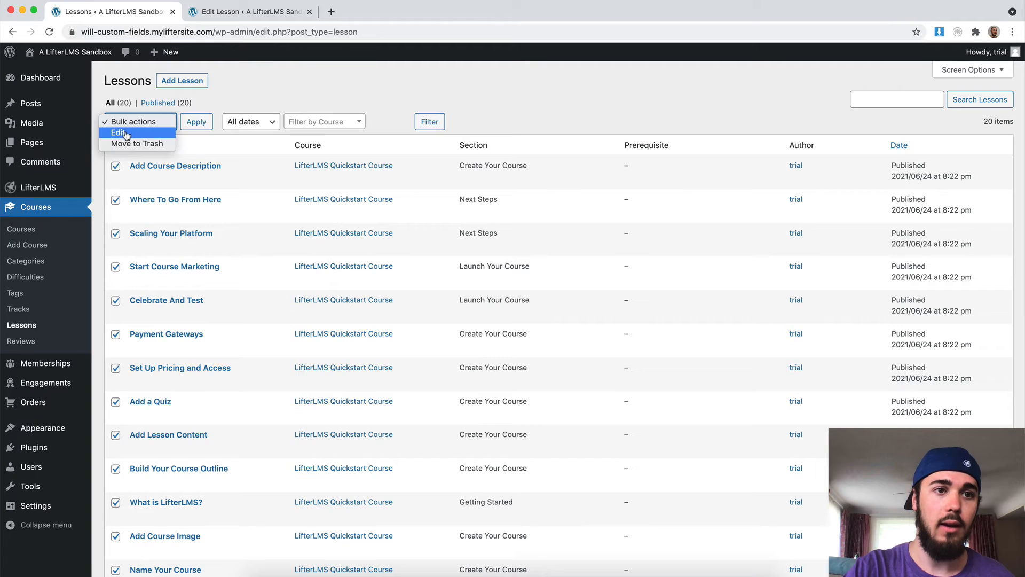
left_click(118, 133)
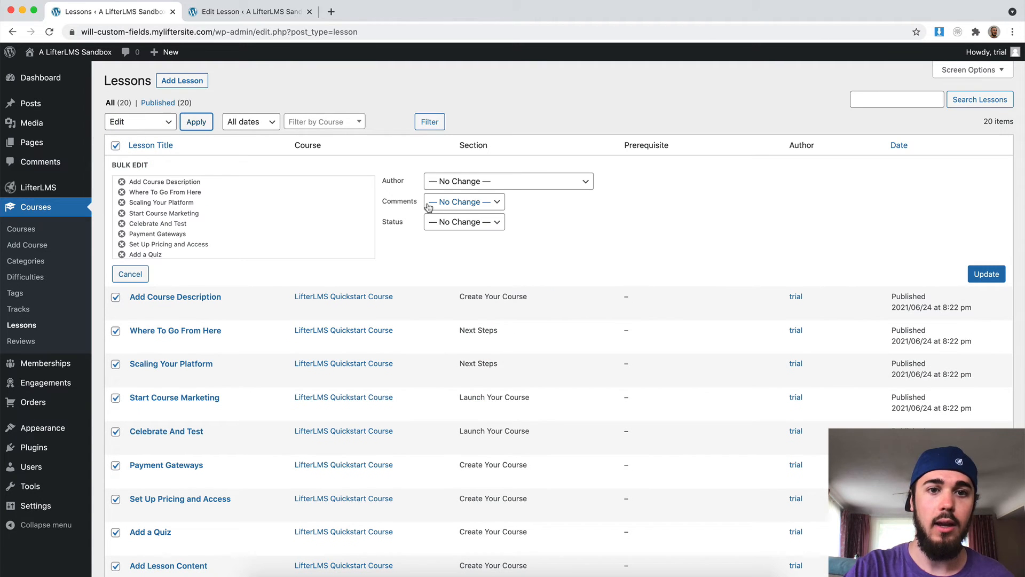
left_click(464, 200)
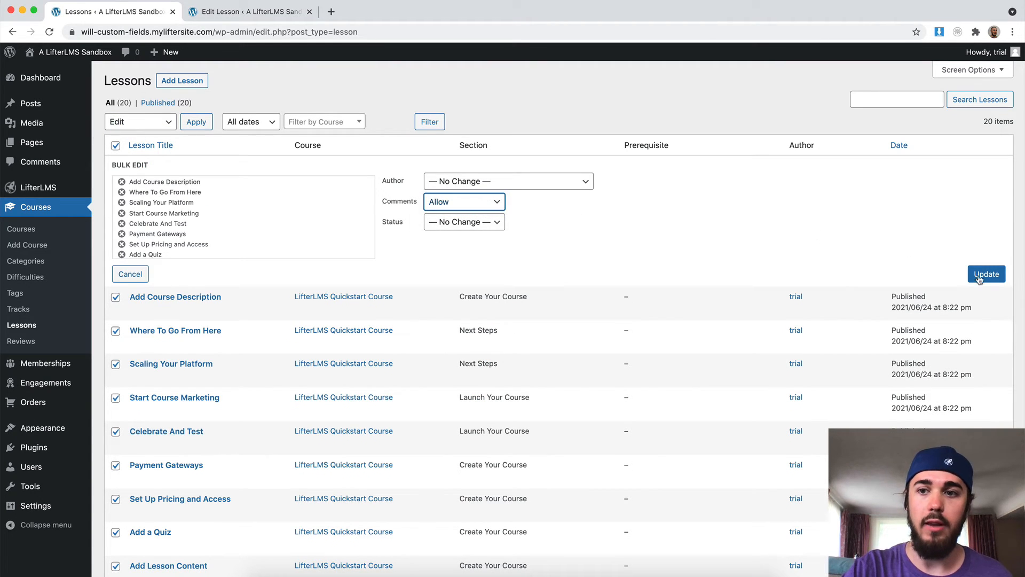
left_click(986, 273)
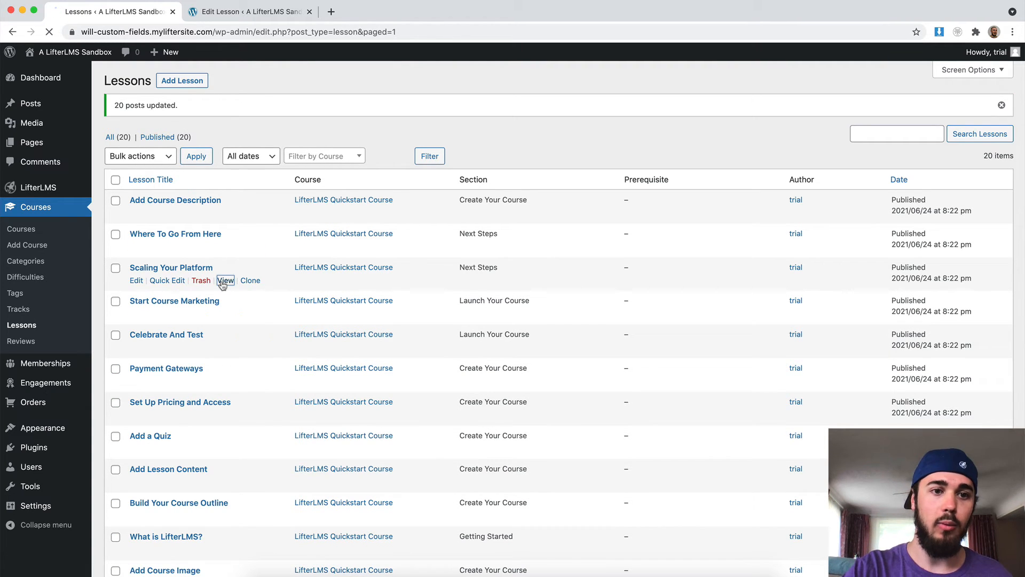
Check the Scaling Your Platform lesson page for a reply form, then go to the Dashboard.
left_click(225, 280)
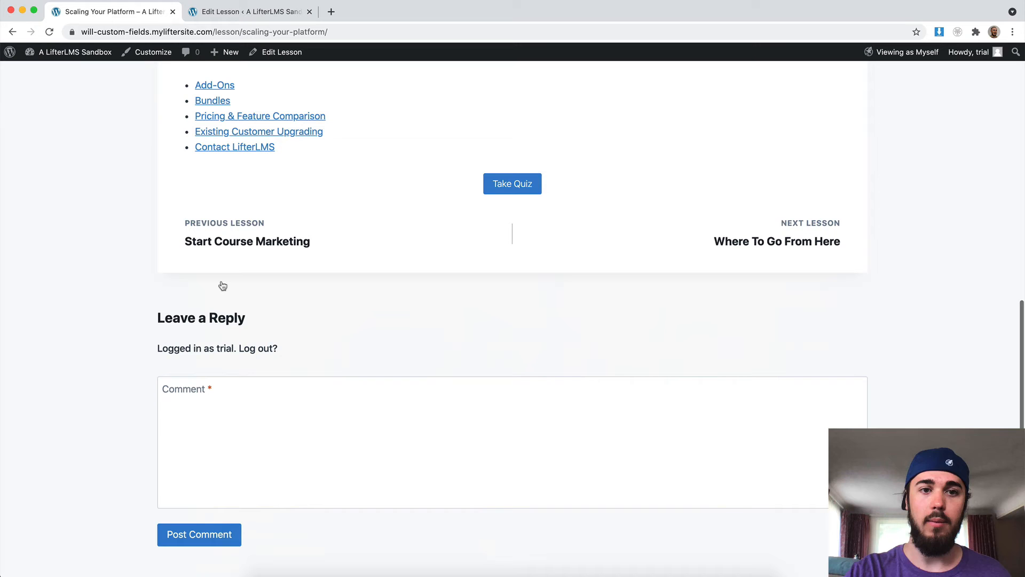
scroll("down", 3)
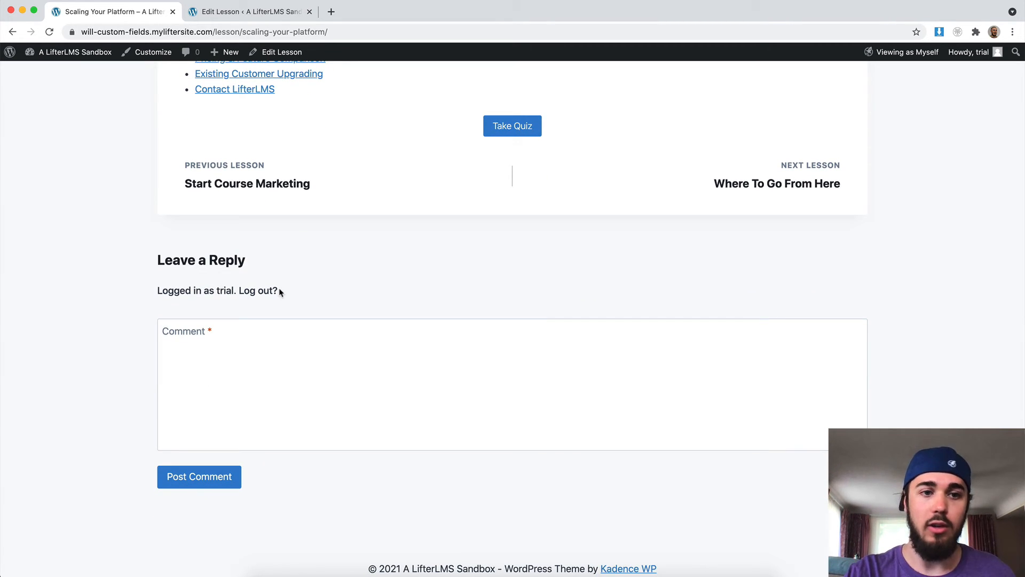
left_click(75, 53)
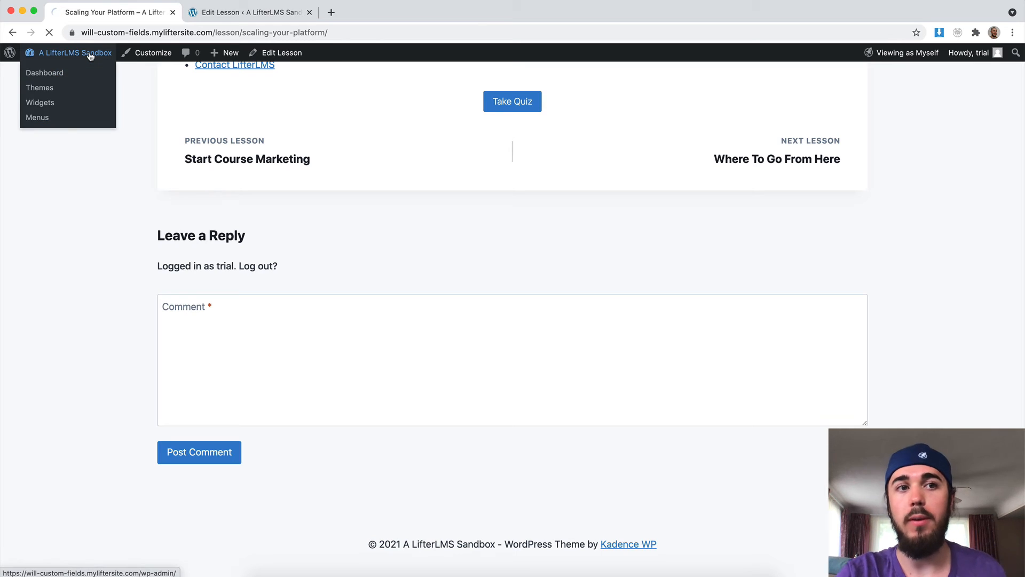
left_click(45, 73)
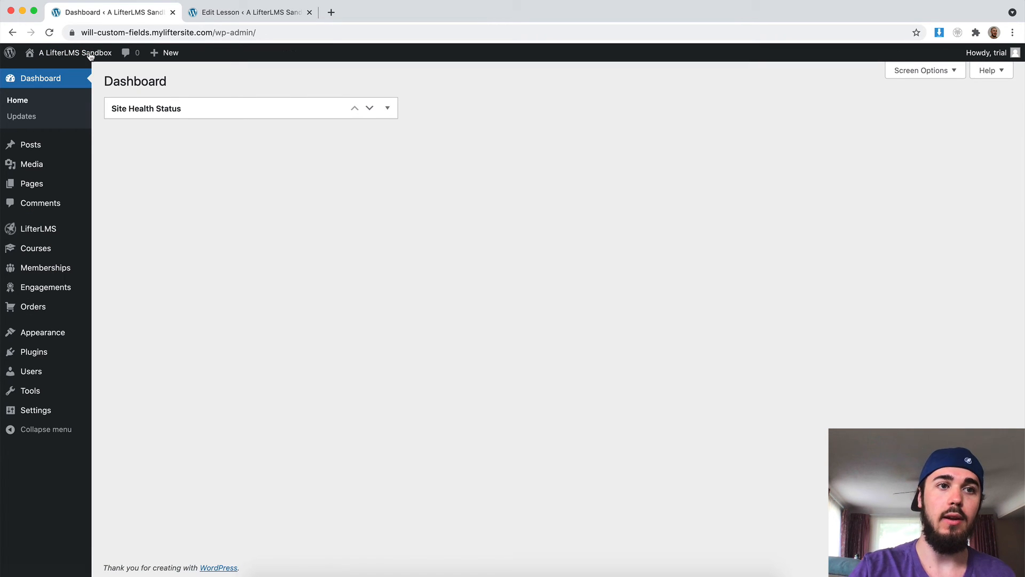
mouse_move(181, 86)
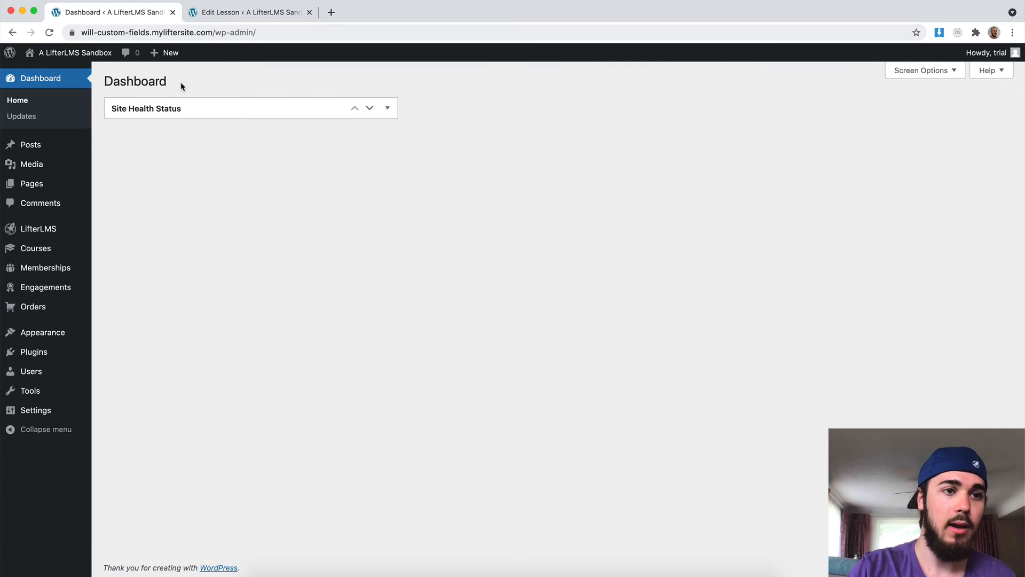
Open the admin Comments list showing the Test comment on Why LifterLMS?
left_click(40, 203)
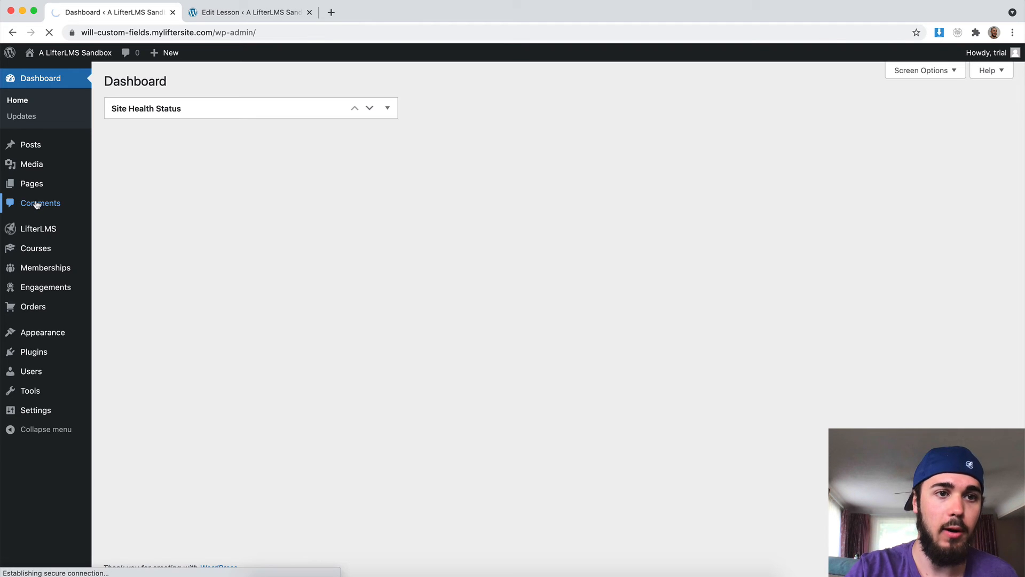
left_click(40, 203)
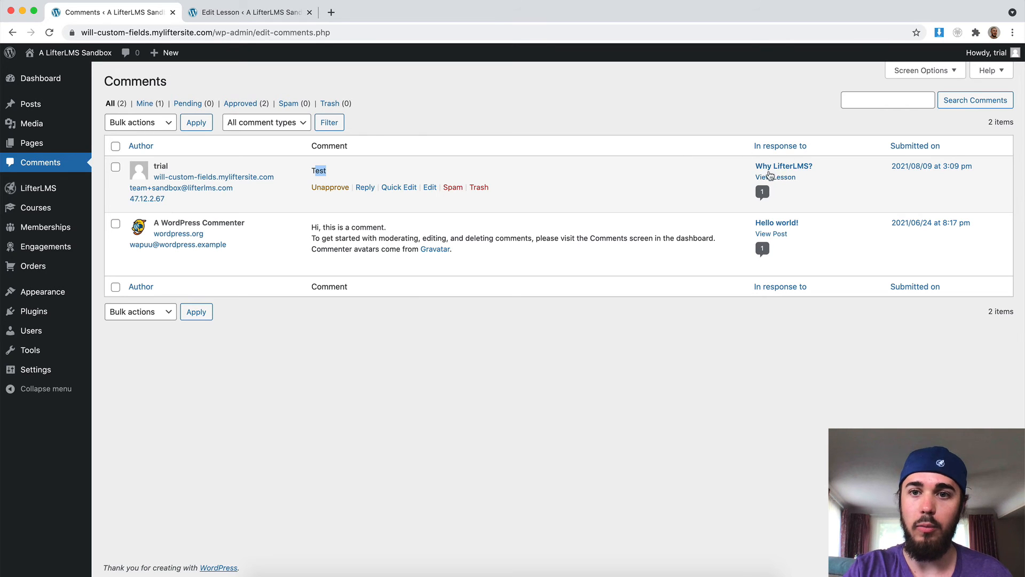
mouse_move(775, 176)
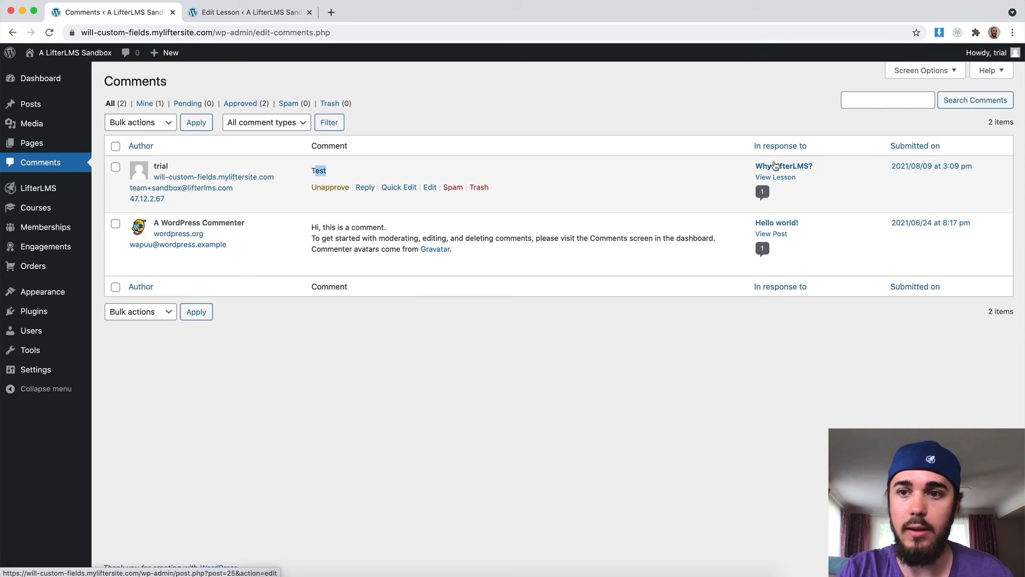
mouse_move(358, 174)
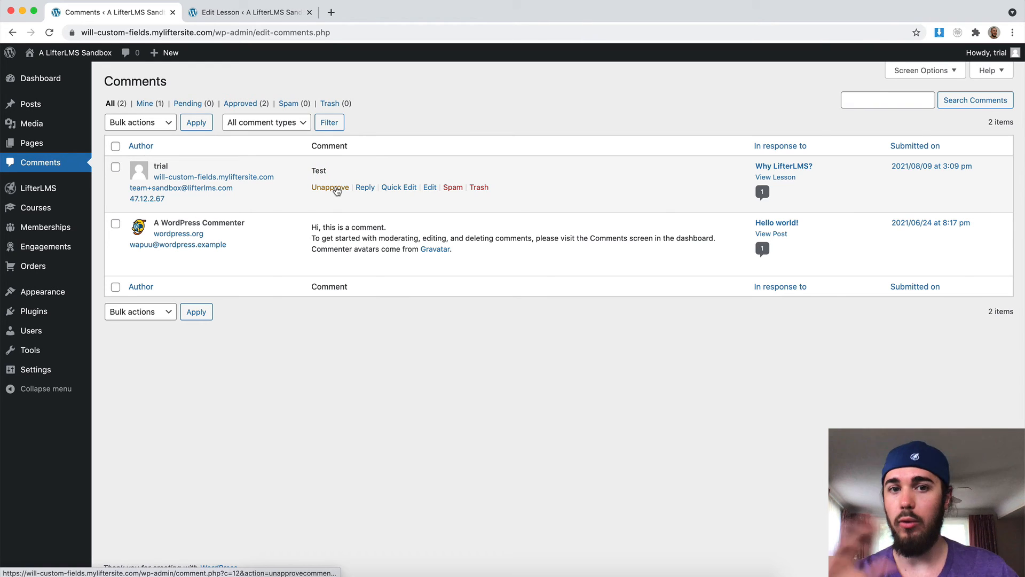
mouse_move(365, 187)
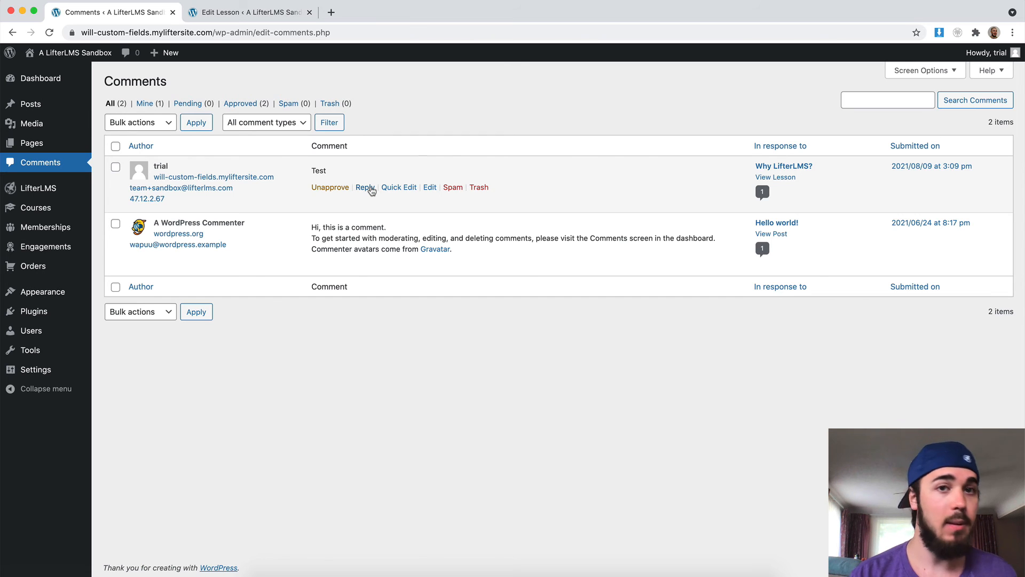
mouse_move(30, 104)
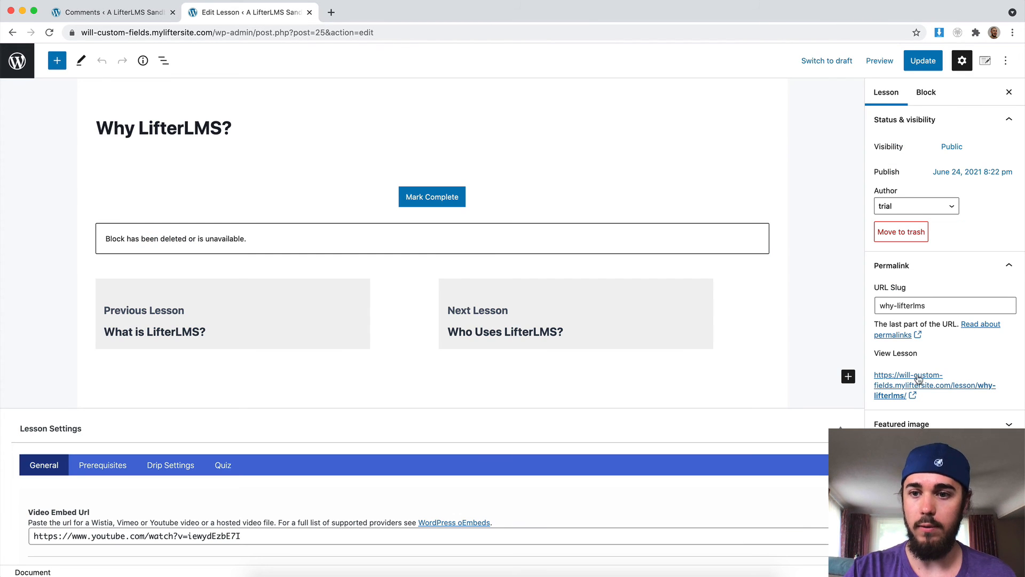
Open the live Why LifterLMS? lesson in a new tab and start replying to the Test comment.
left_click(908, 373)
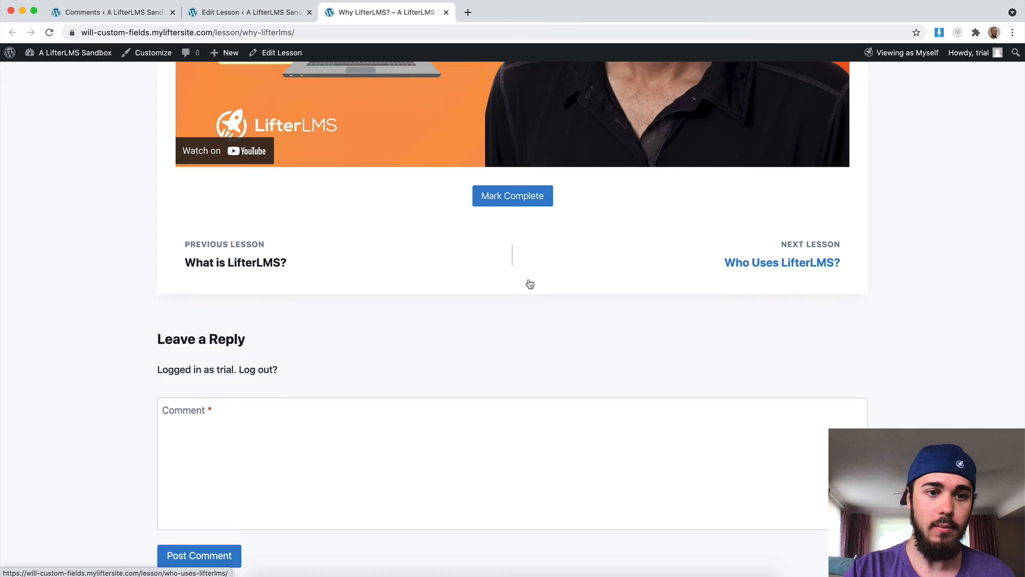
scroll("down", 3)
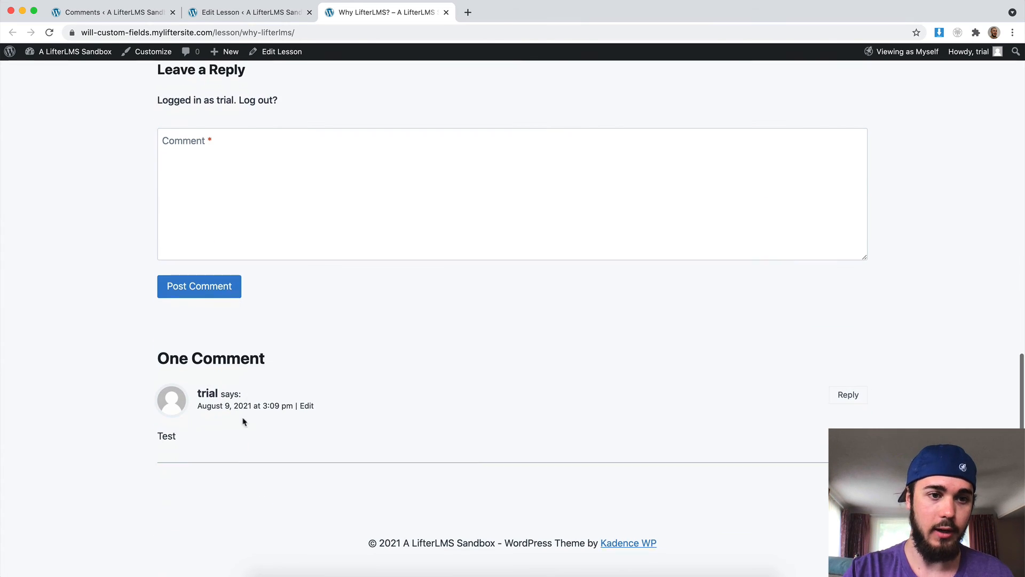
left_click(847, 394)
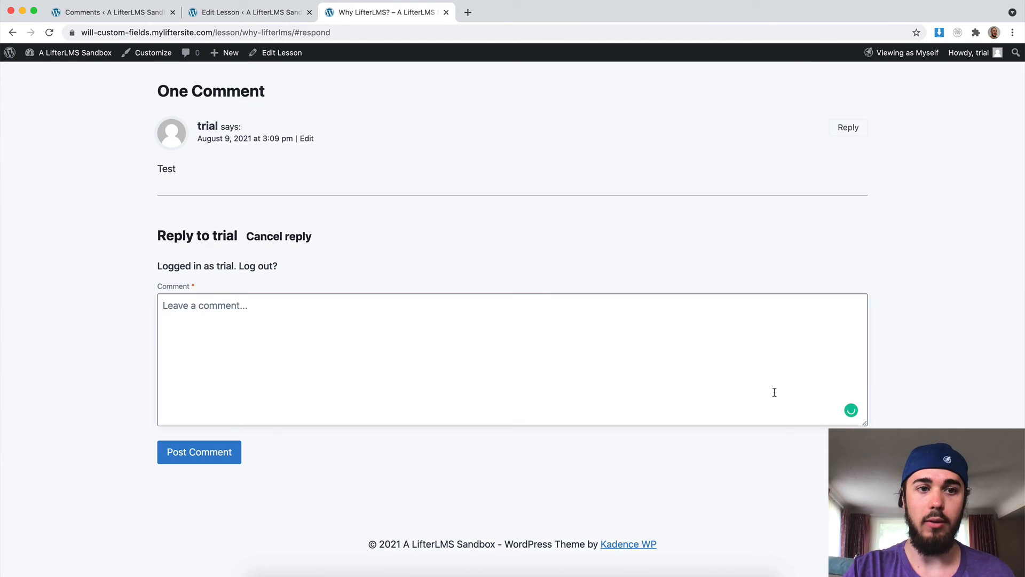
scroll("up", 3)
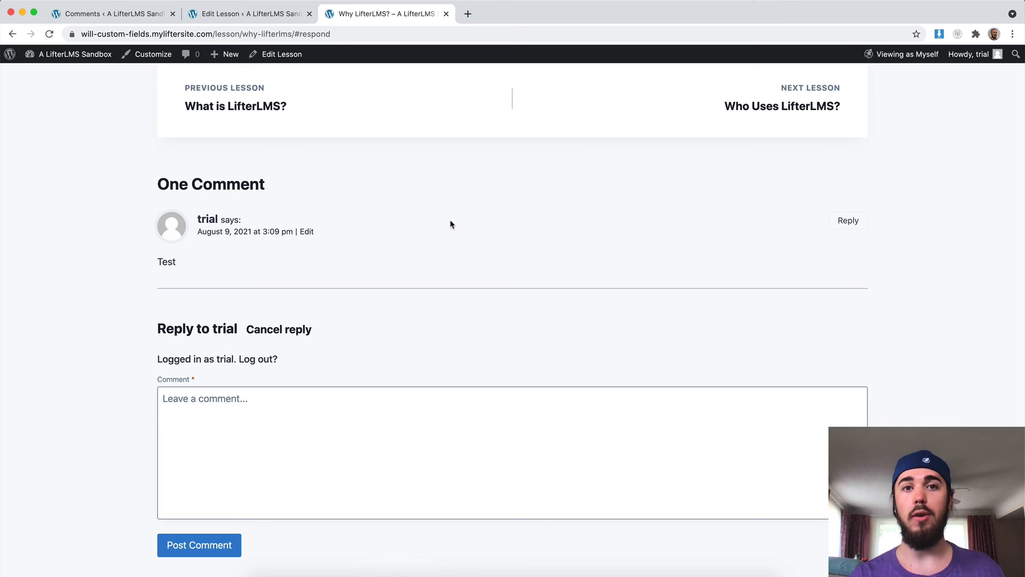